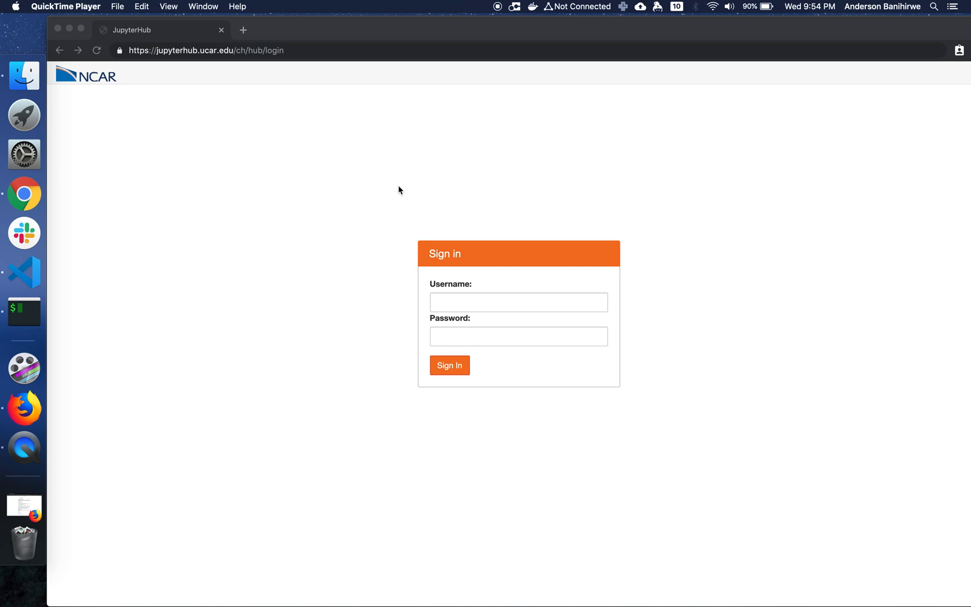
{"action": "left_click", "coordinate": [518, 301]}
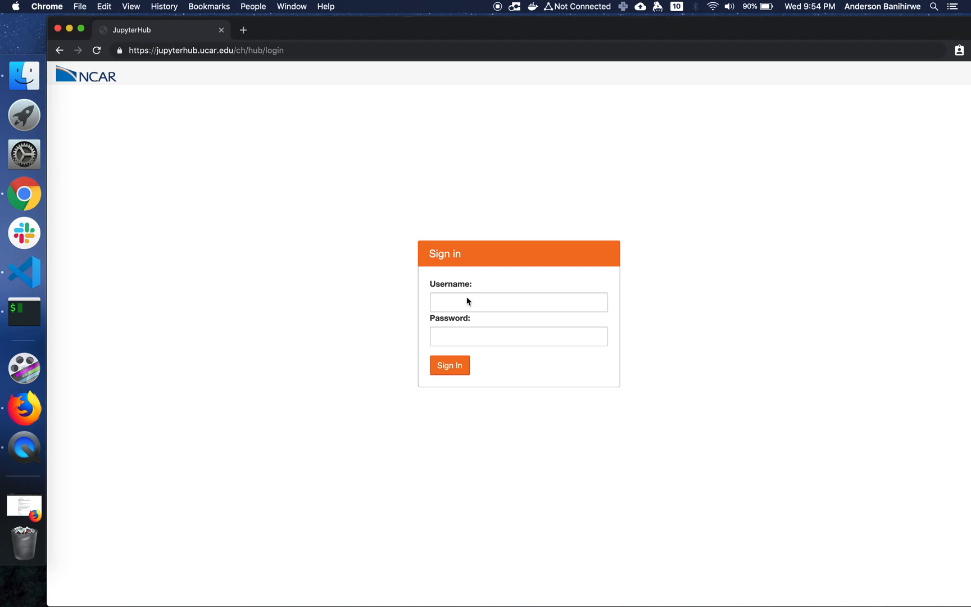
{"action": "type", "text": "ab"}
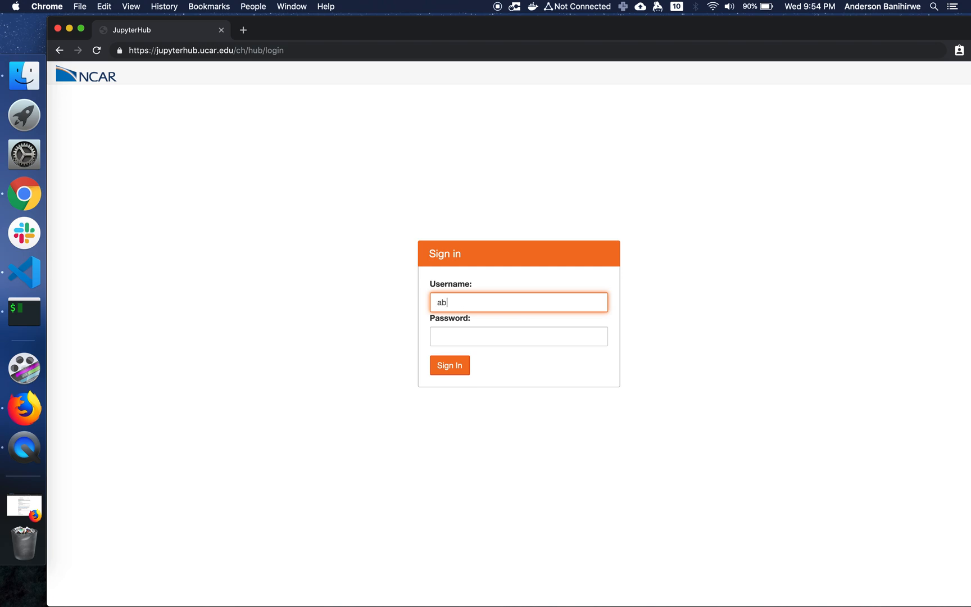
{"action": "type", "text": "anihi"}
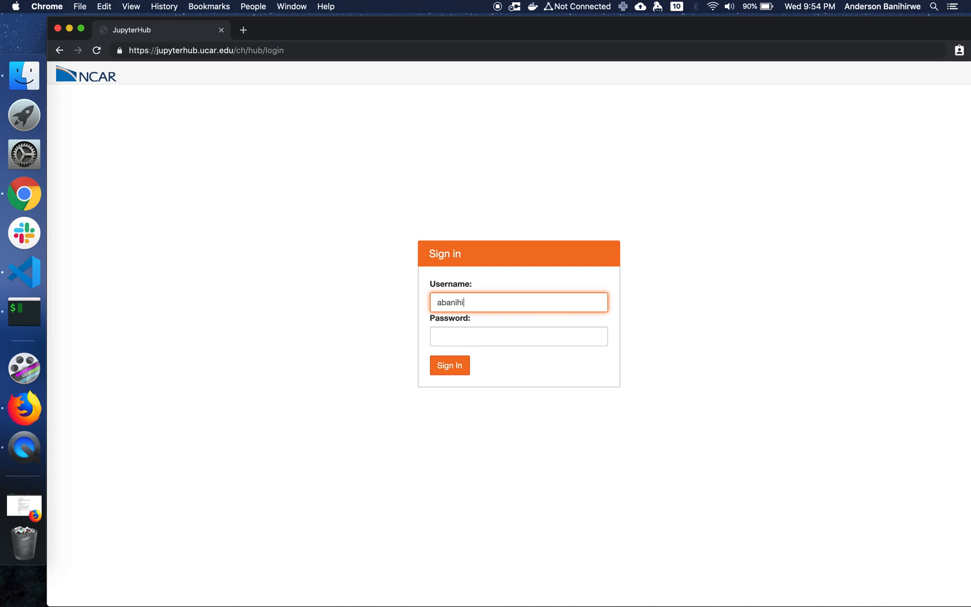
{"action": "left_click", "coordinate": [518, 336]}
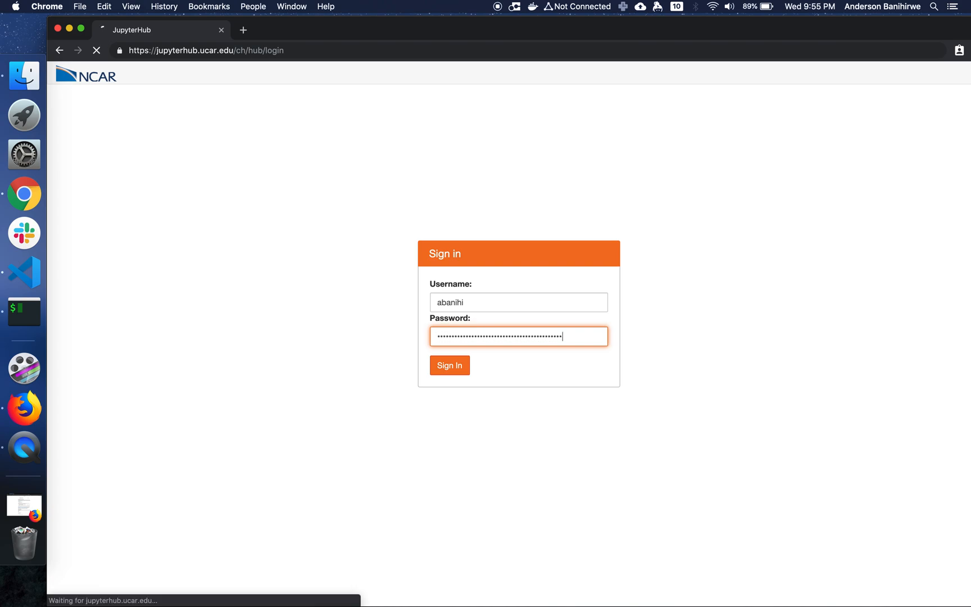
Step: Set project account NIOW00 and wall time 00:40:00 in the spawner options, then spawn the server
{"action": "left_click", "coordinate": [449, 366]}
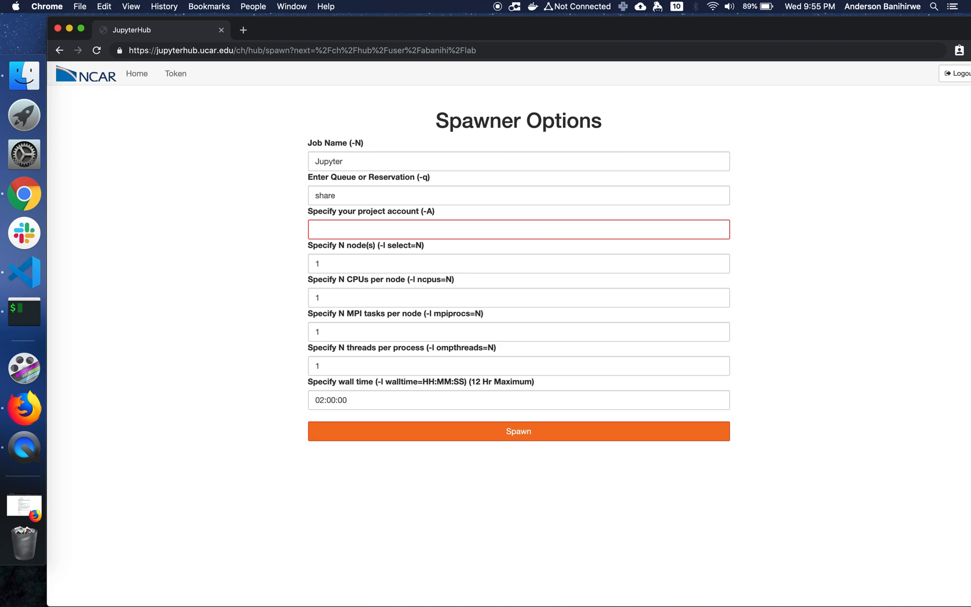
{"action": "left_click", "coordinate": [518, 230]}
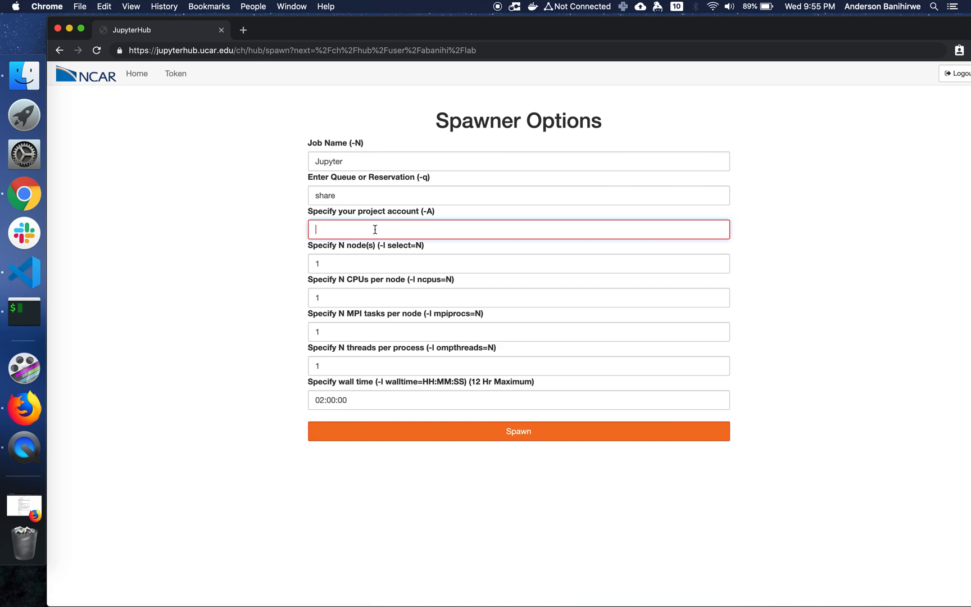
{"action": "type", "text": "NIOW0001"}
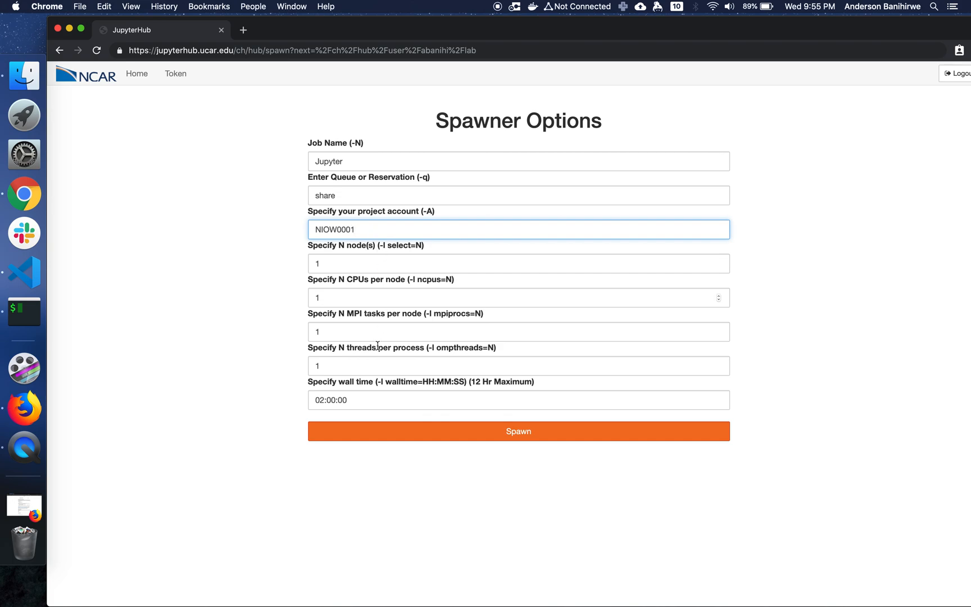
{"action": "double_click", "coordinate": [321, 399]}
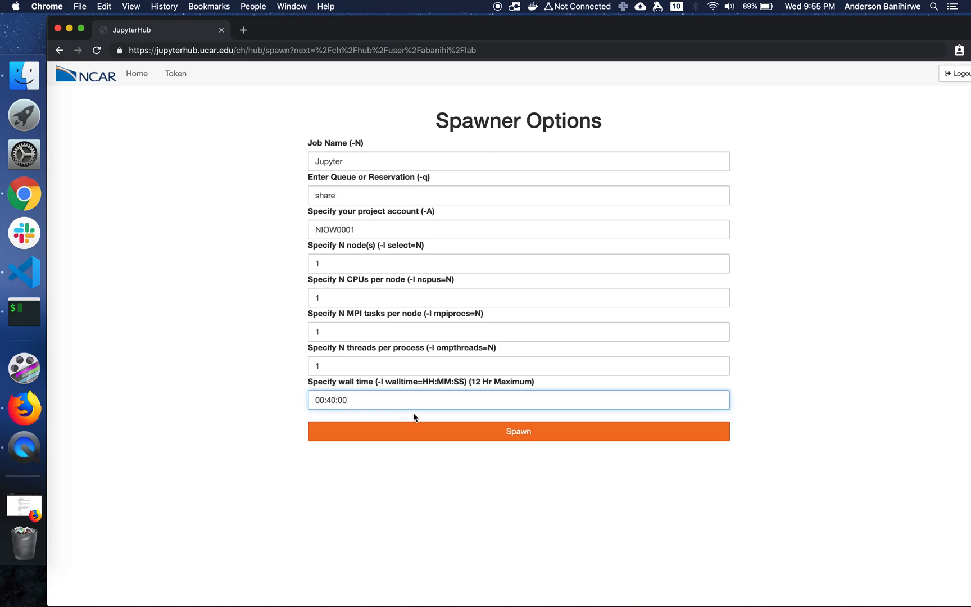
{"action": "mouse_move", "coordinate": [434, 432]}
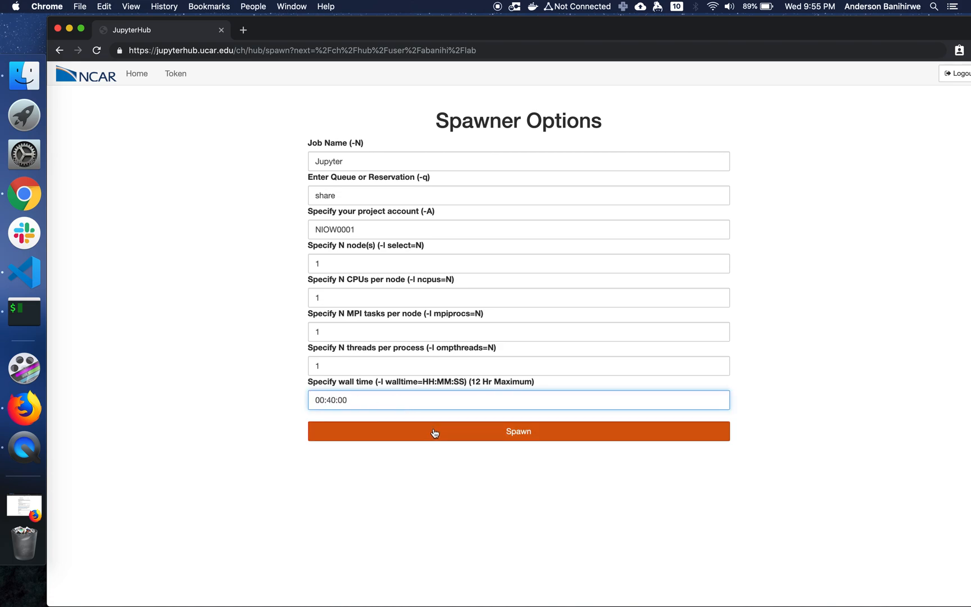
{"action": "left_click", "coordinate": [518, 431]}
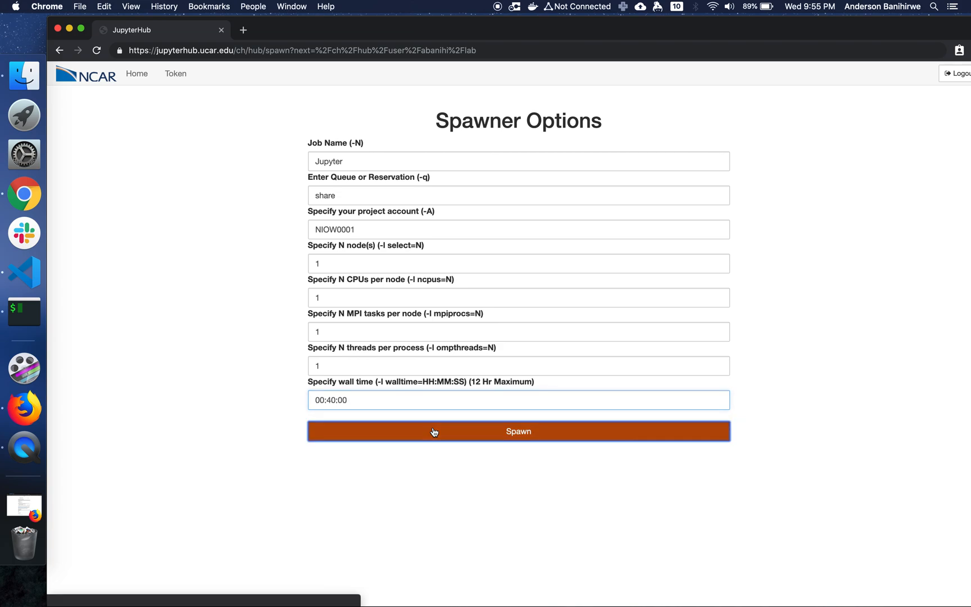
{"action": "left_click", "coordinate": [518, 432]}
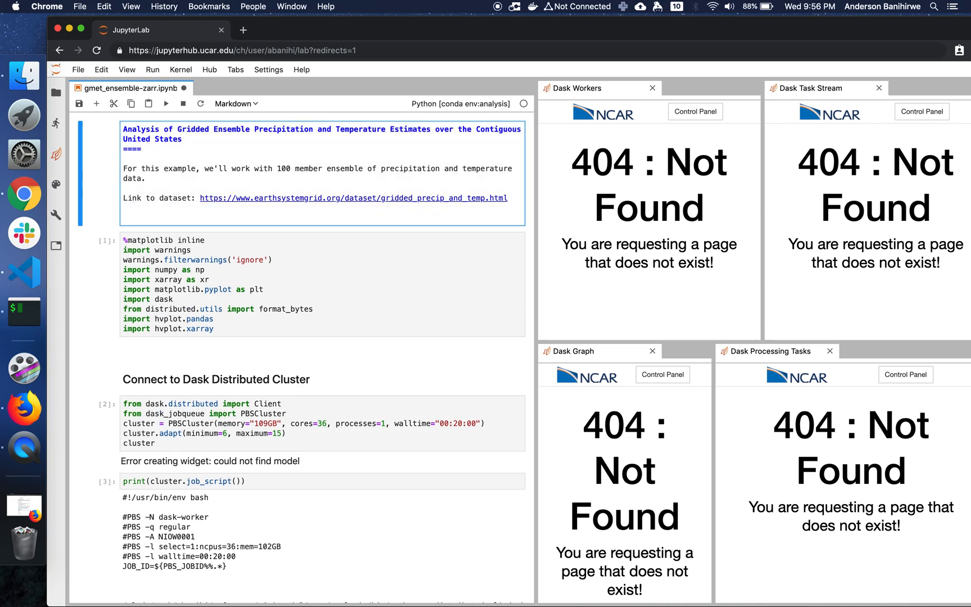
Step: Add the line 'Try this notebook in the cloud' to the introduction Markdown cell
{"action": "type", "text": "Try"}
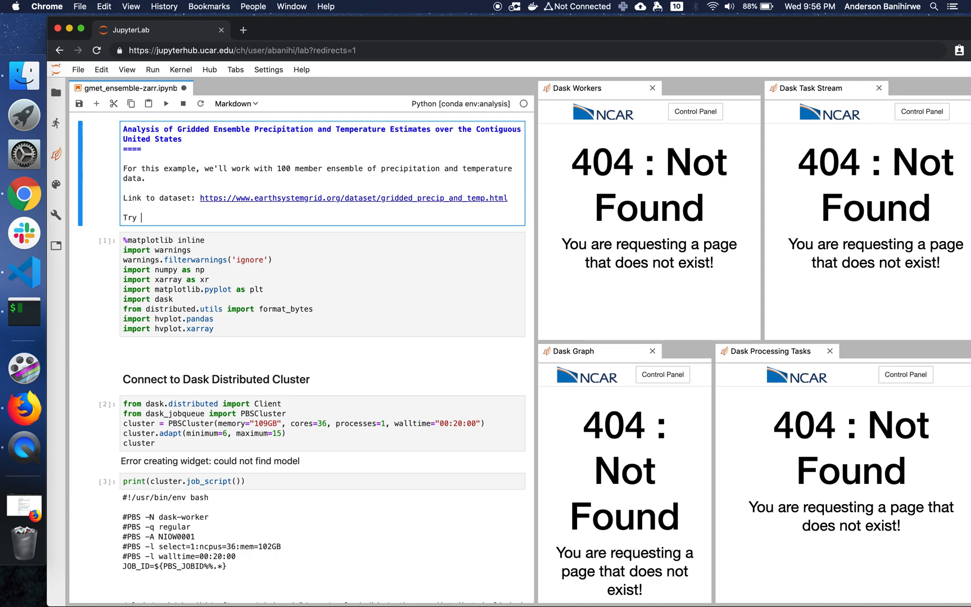
{"action": "type", "text": "this notebo"}
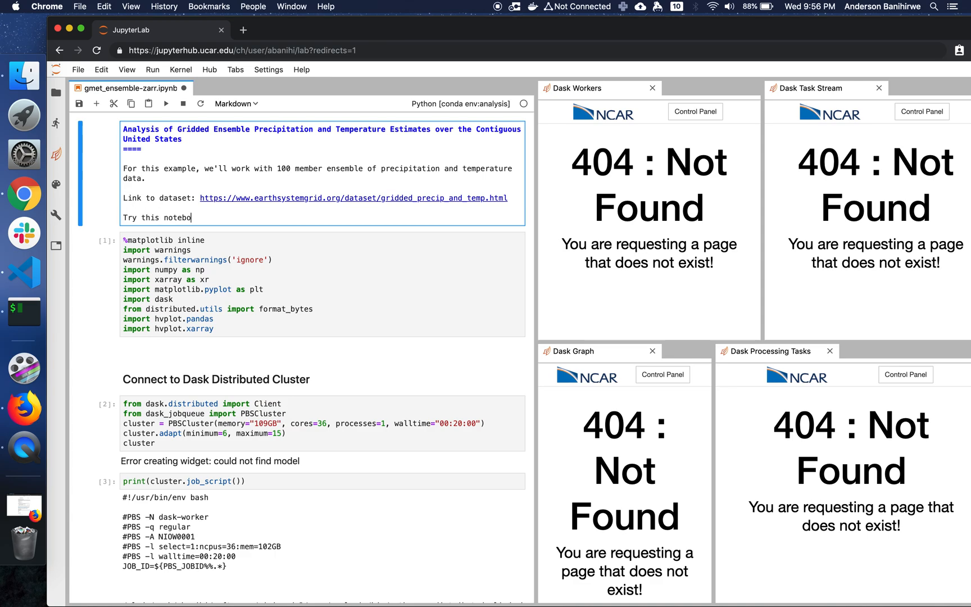
{"action": "type", "text": "ok"}
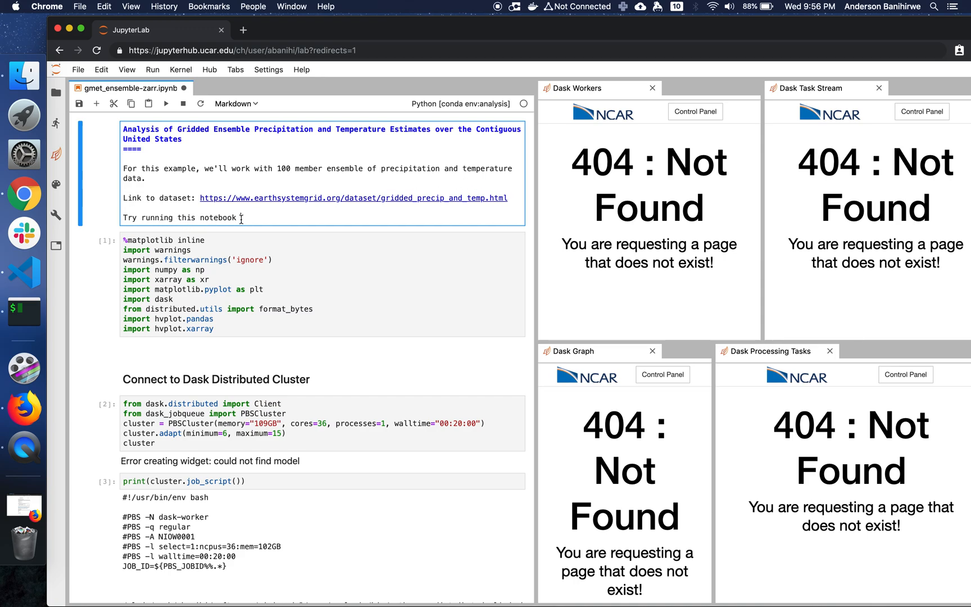
{"action": "type", "text": "in t"}
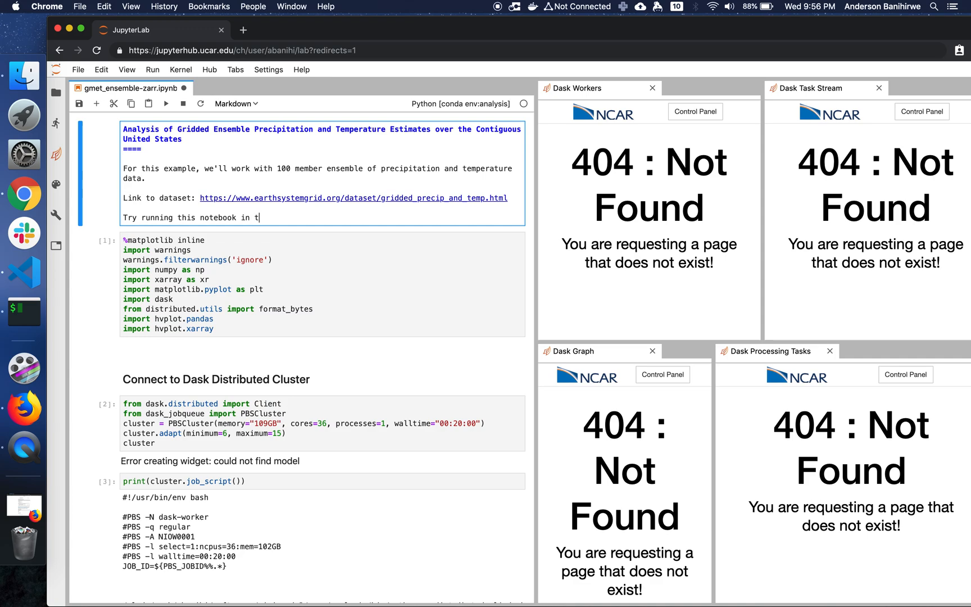
{"action": "type", "text": "he cloud"}
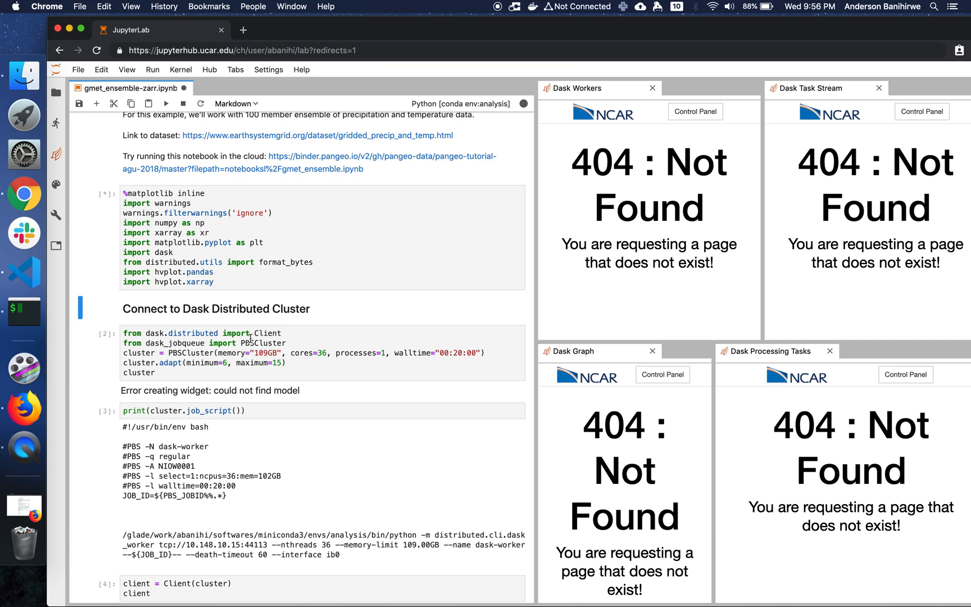
{"action": "mouse_move", "coordinate": [160, 391]}
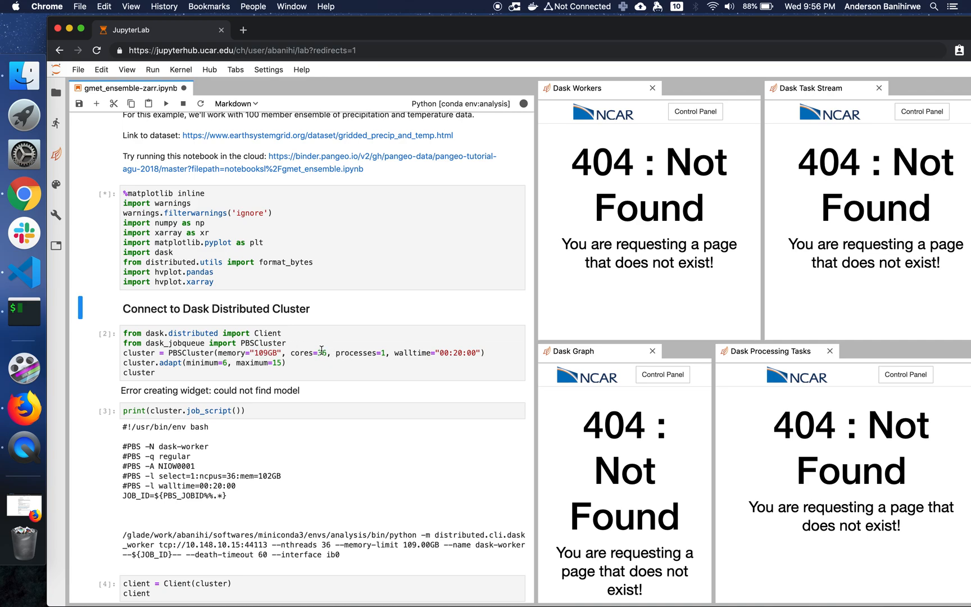
{"action": "mouse_move", "coordinate": [465, 348]}
{"action": "type", "text": "1"}
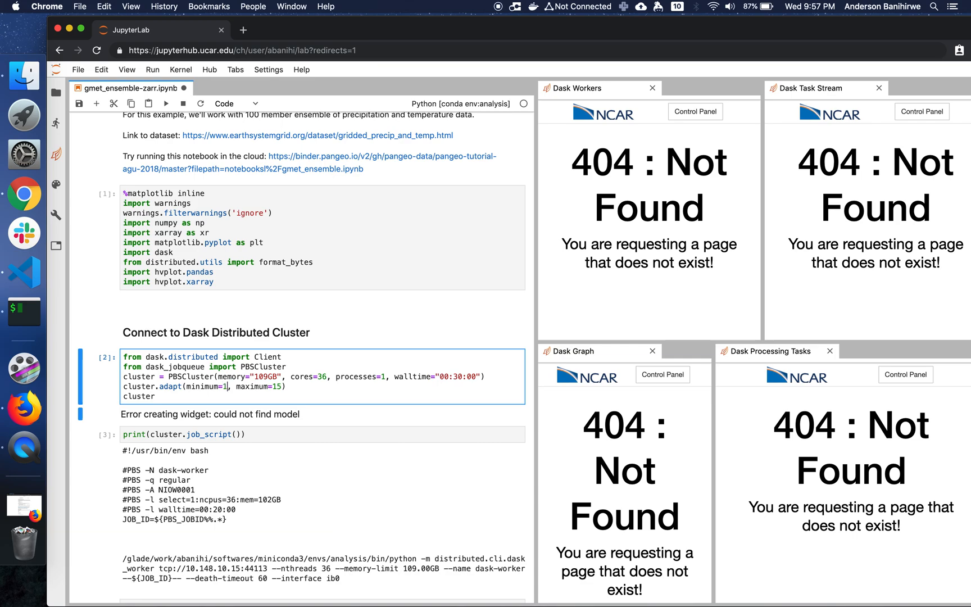
Step: Set the cluster cell to walltime 00:30:00 and adapt maximum 20 workers
{"action": "type", "text": "0"}
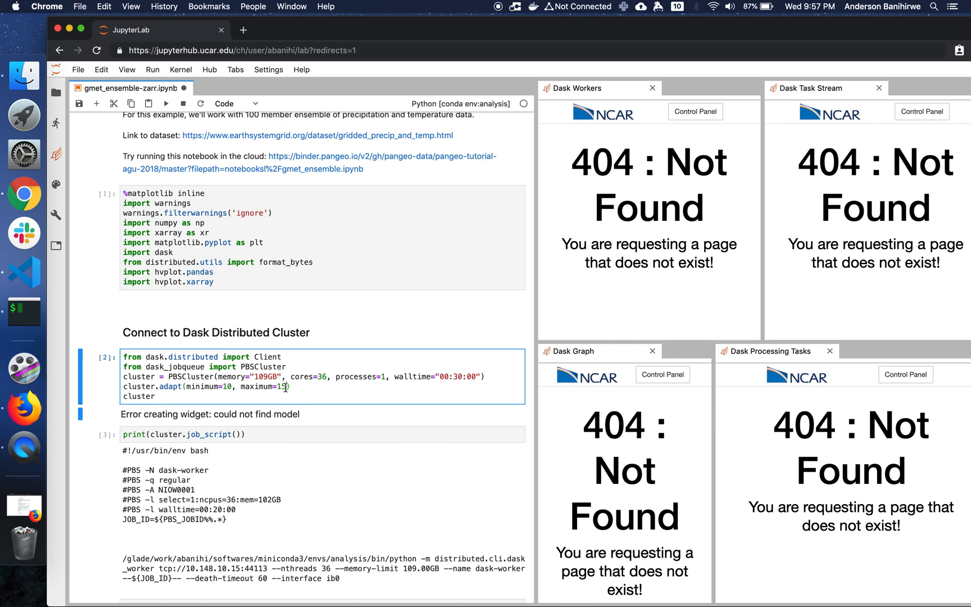
{"action": "key", "text": "backspace"}
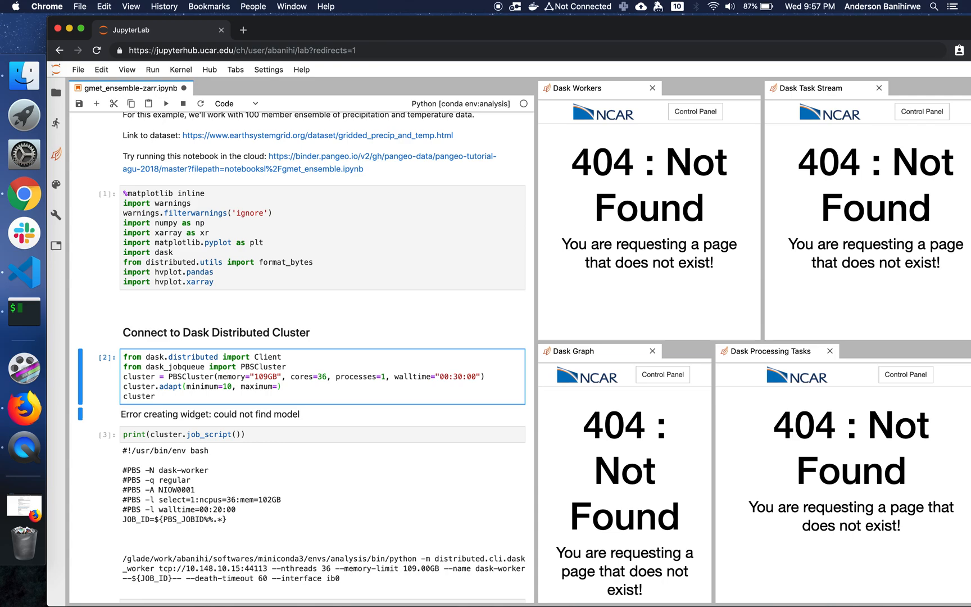
{"action": "type", "text": "20"}
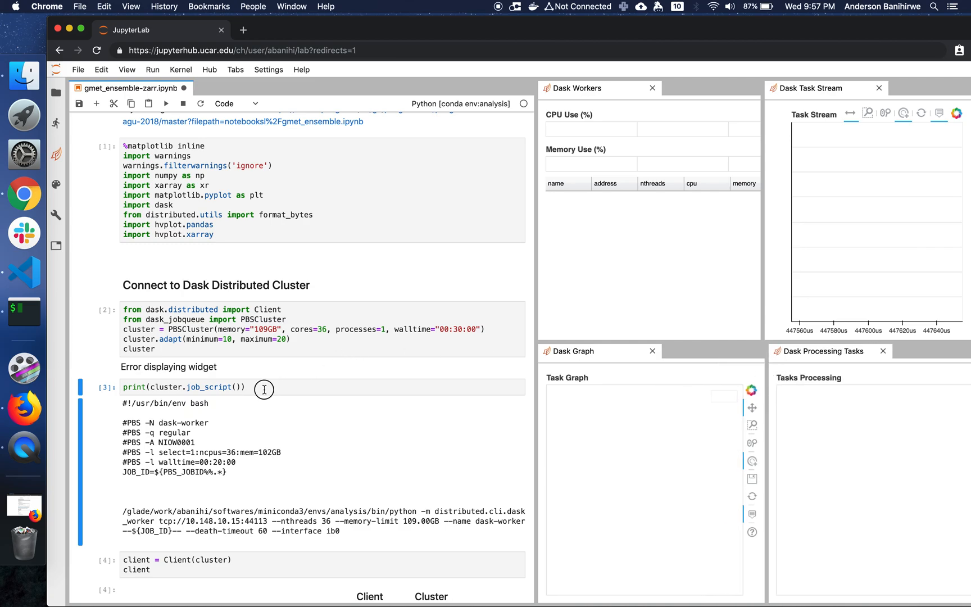
Step: Highlight the PBSCluster memory, cores and walltime arguments, then move to the Open Dataset section
{"action": "left_click", "coordinate": [263, 387]}
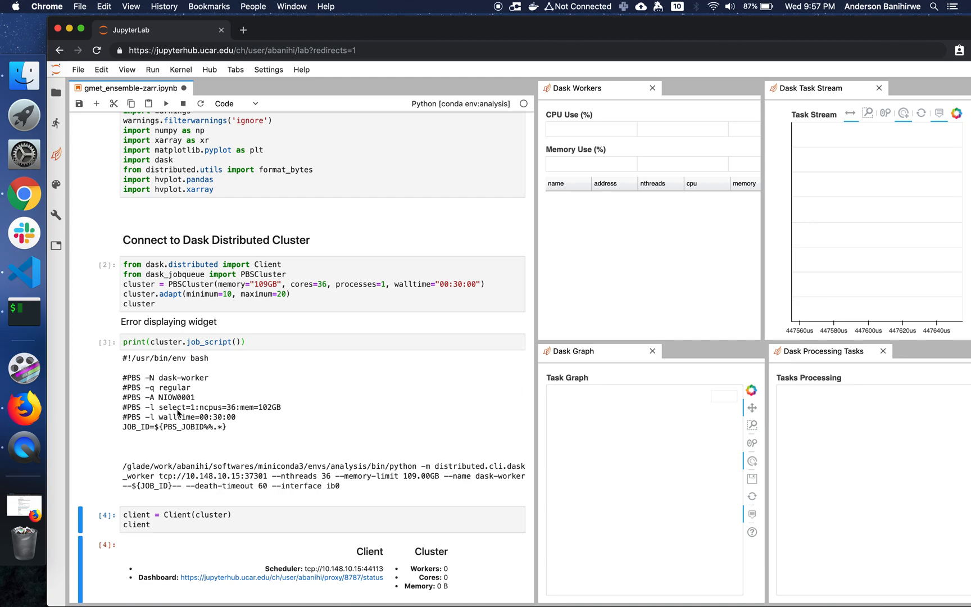
{"action": "left_click", "coordinate": [215, 285]}
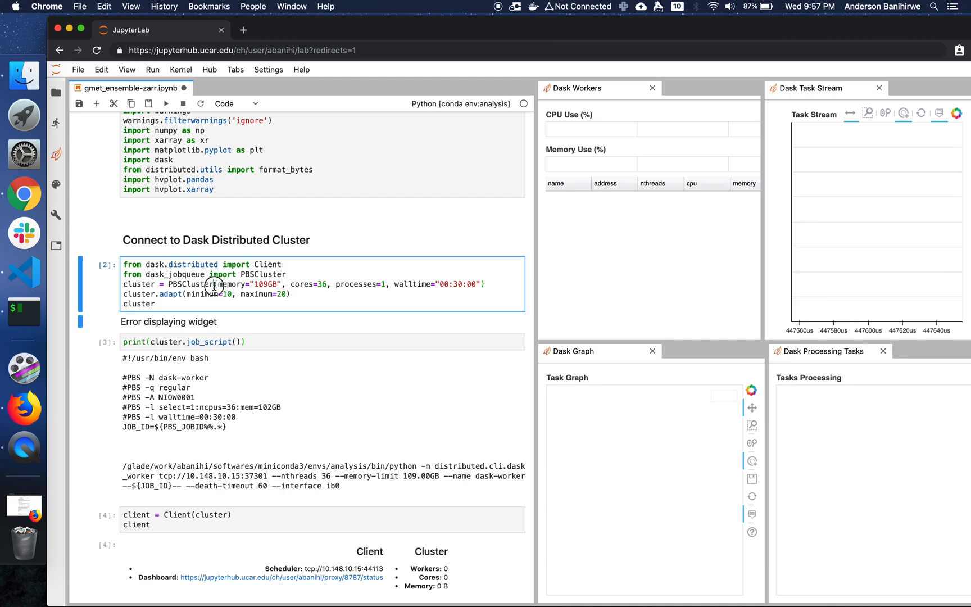
{"action": "left_click_drag", "start_coordinate": [217, 284], "coordinate": [487, 284]}
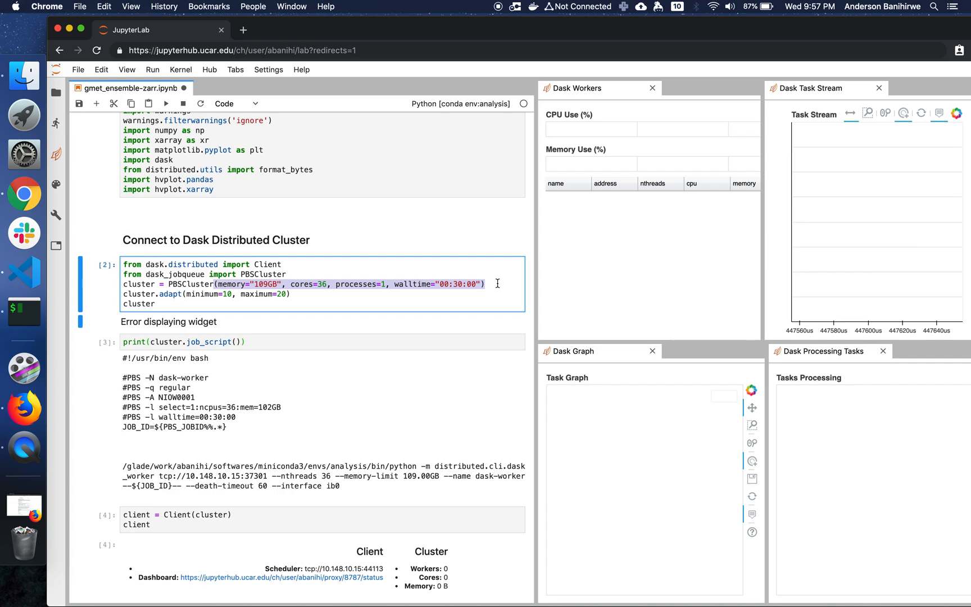
{"action": "scroll", "scroll_direction": "down", "scroll_amount": 3}
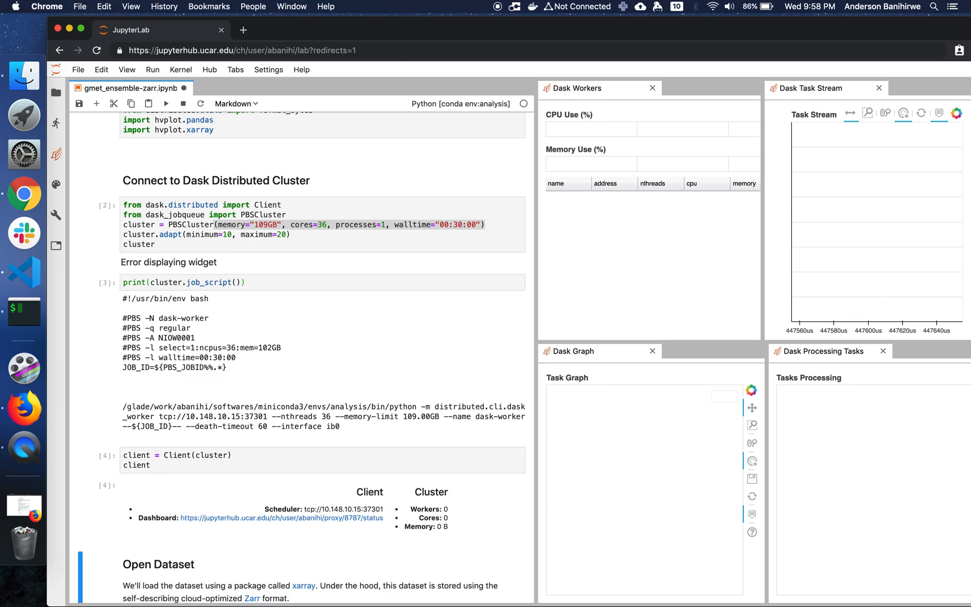
Step: Run the open_zarr, dataset size (1.69 TB) and dataset print cells
{"action": "scroll", "scroll_direction": "down", "scroll_amount": 3}
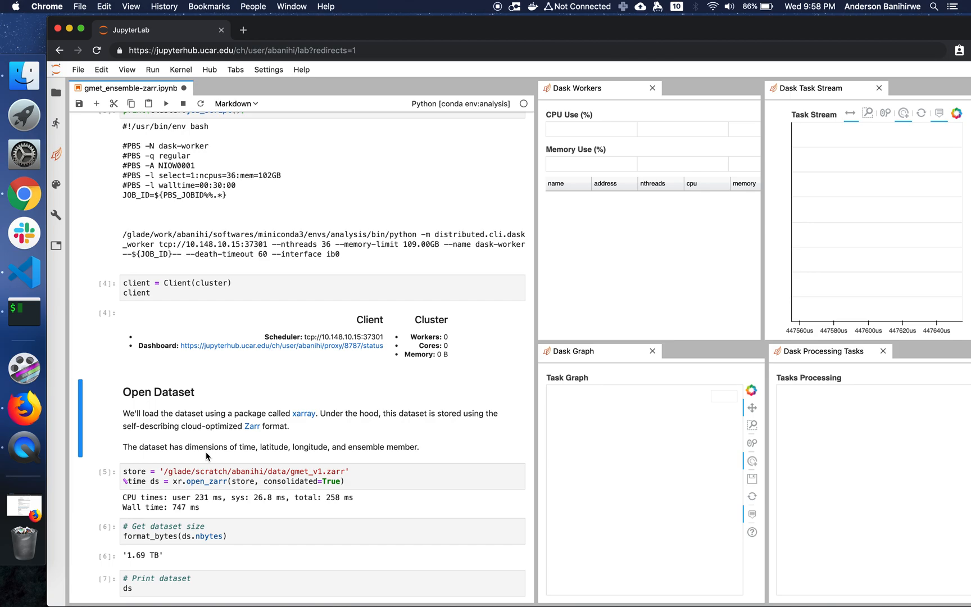
{"action": "mouse_move", "coordinate": [214, 489]}
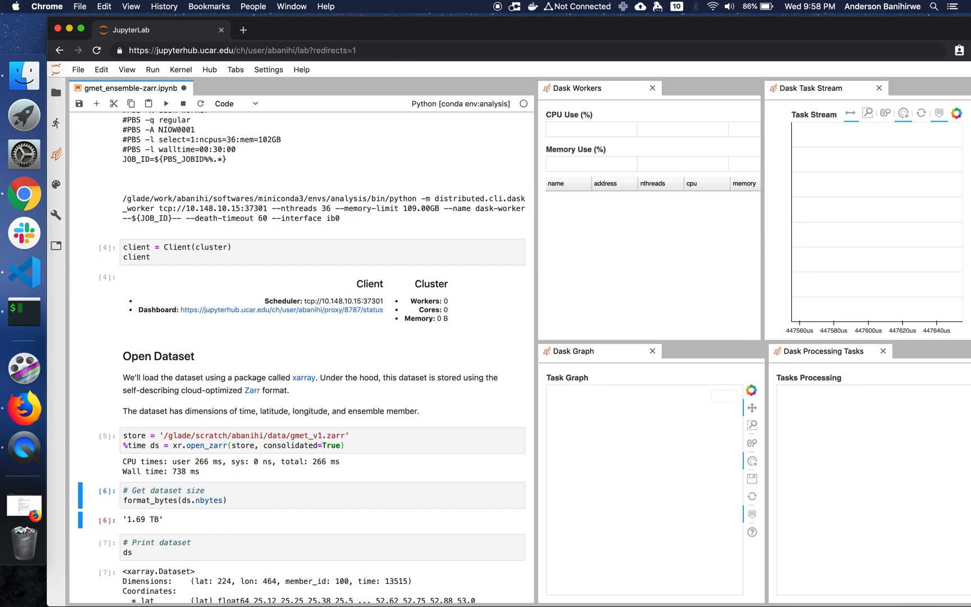
{"action": "scroll", "scroll_direction": "down", "scroll_amount": 3}
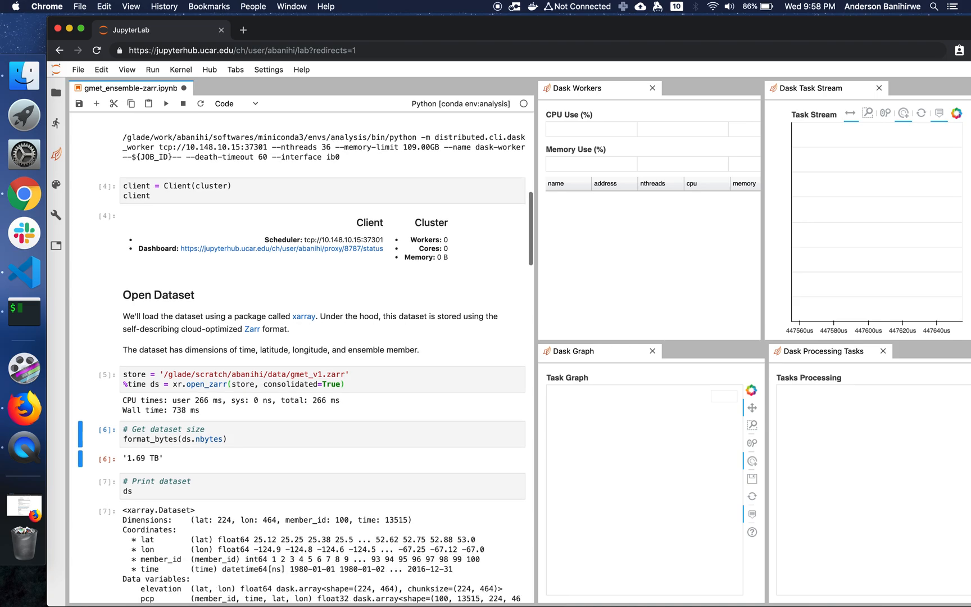
{"action": "left_click", "coordinate": [249, 432]}
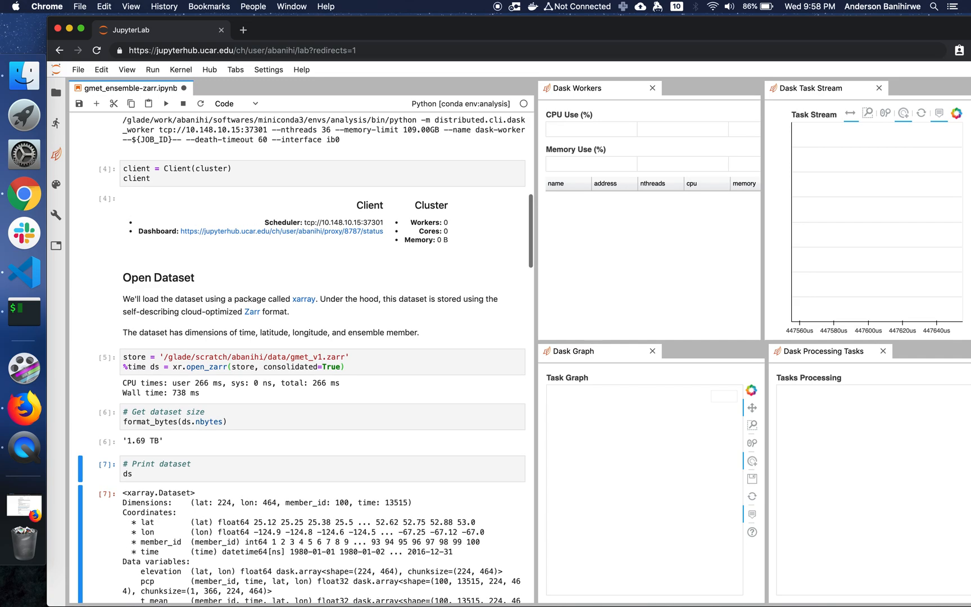
Step: Review the printed xarray Dataset output with its 100-member dimension while workers arrive
{"action": "left_click", "coordinate": [185, 467]}
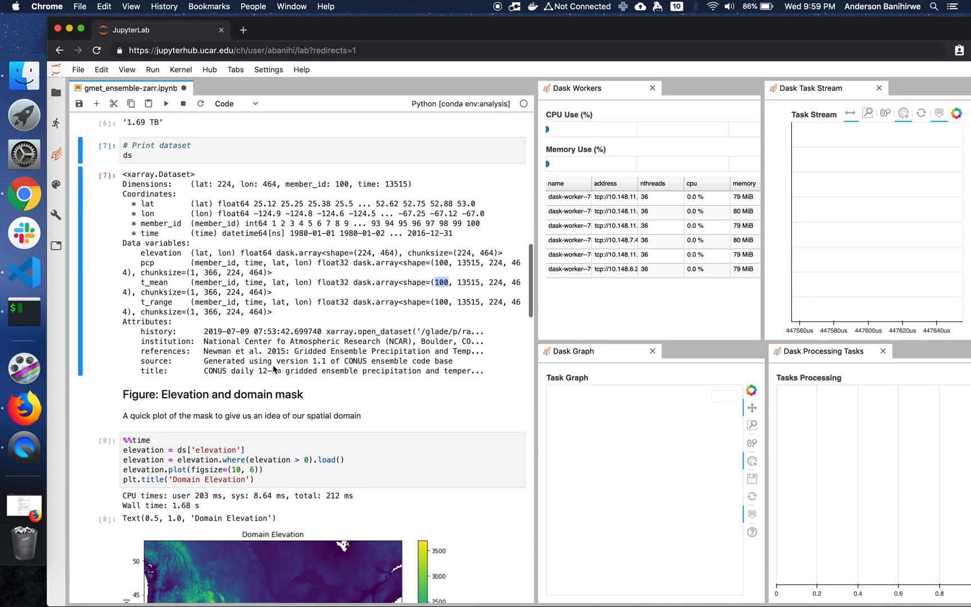
Step: Run the elevation cell to plot the Domain Elevation map over the contiguous US
{"action": "left_click", "coordinate": [198, 438]}
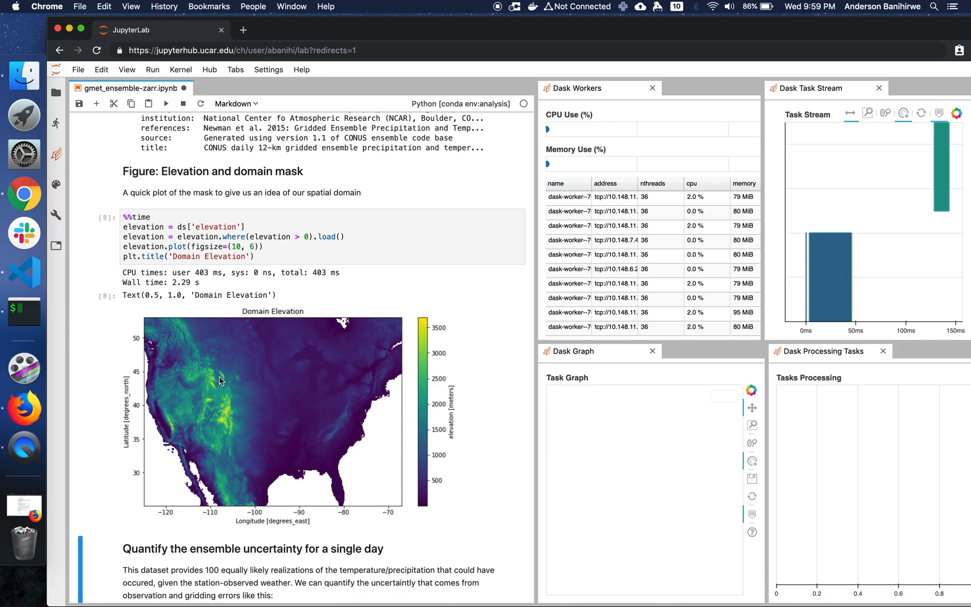
{"action": "mouse_move", "coordinate": [178, 409]}
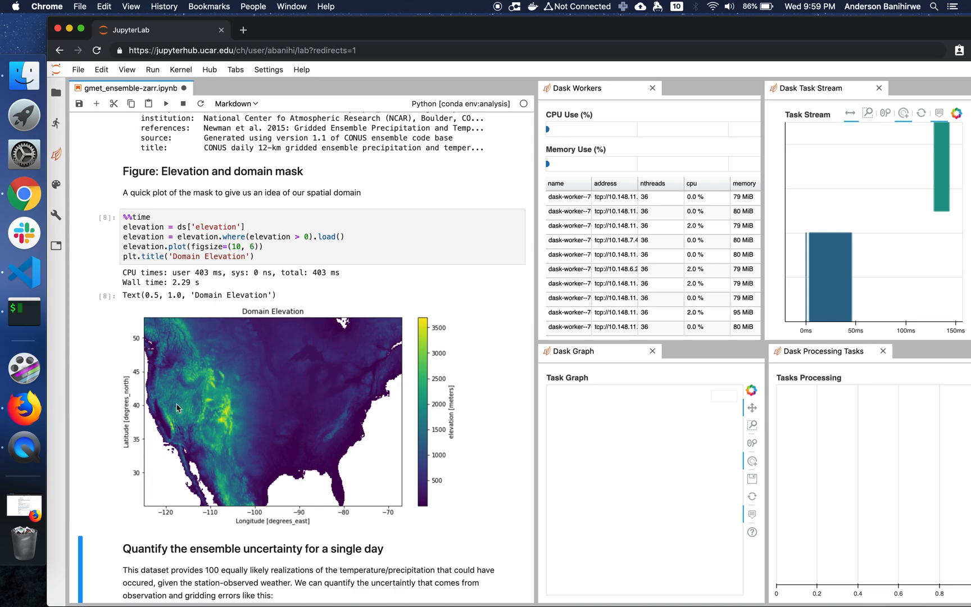
{"action": "mouse_move", "coordinate": [311, 391]}
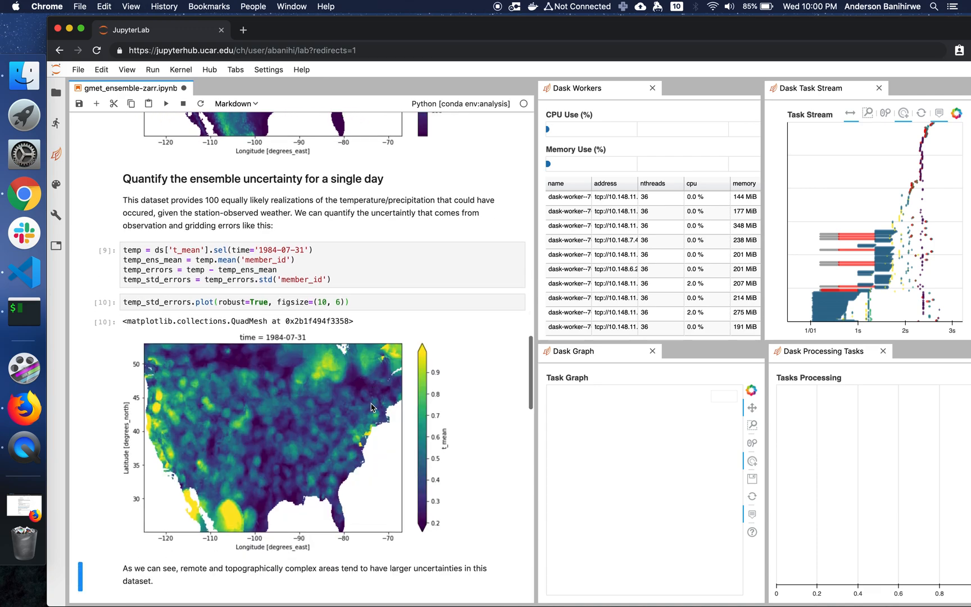
Step: Plot the ensemble temperature standard error map for 1984-07-31 and scroll to its explanation
{"action": "scroll", "scroll_direction": "down", "scroll_amount": 3}
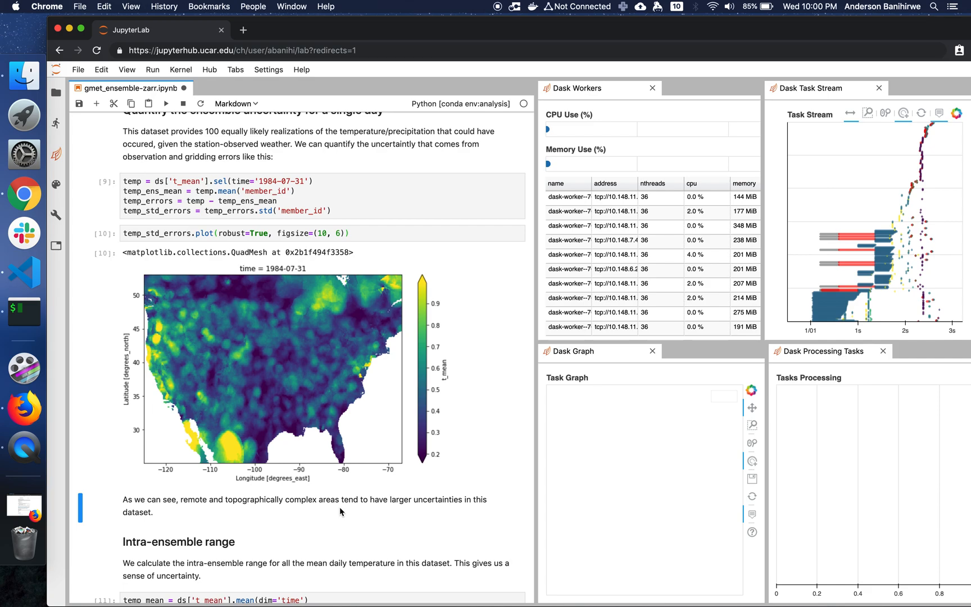
Step: Compute and persist the intra-ensemble range (retries=2) and plot its map in degC
{"action": "scroll", "scroll_direction": "down", "scroll_amount": 3}
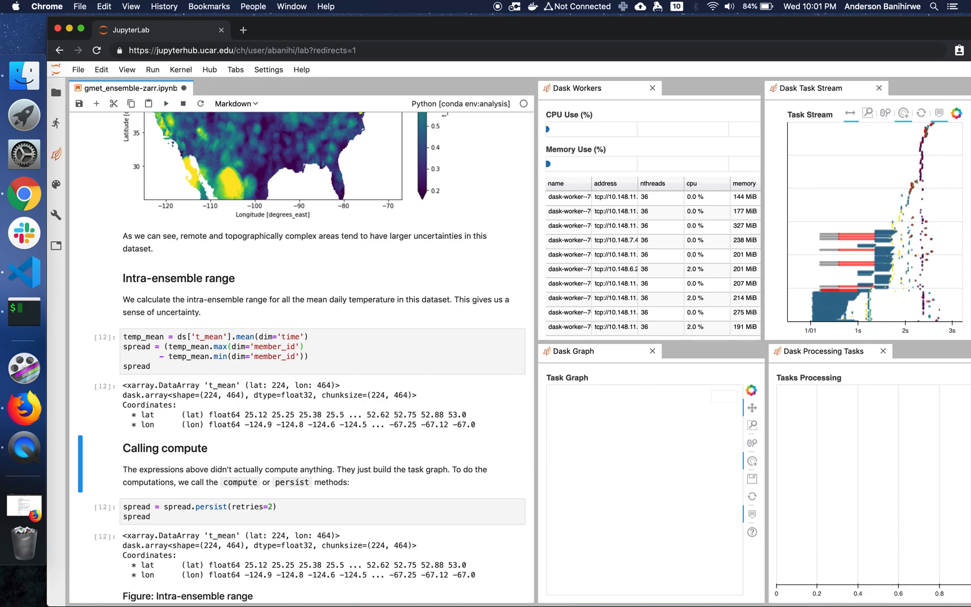
{"action": "mouse_move", "coordinate": [353, 455]}
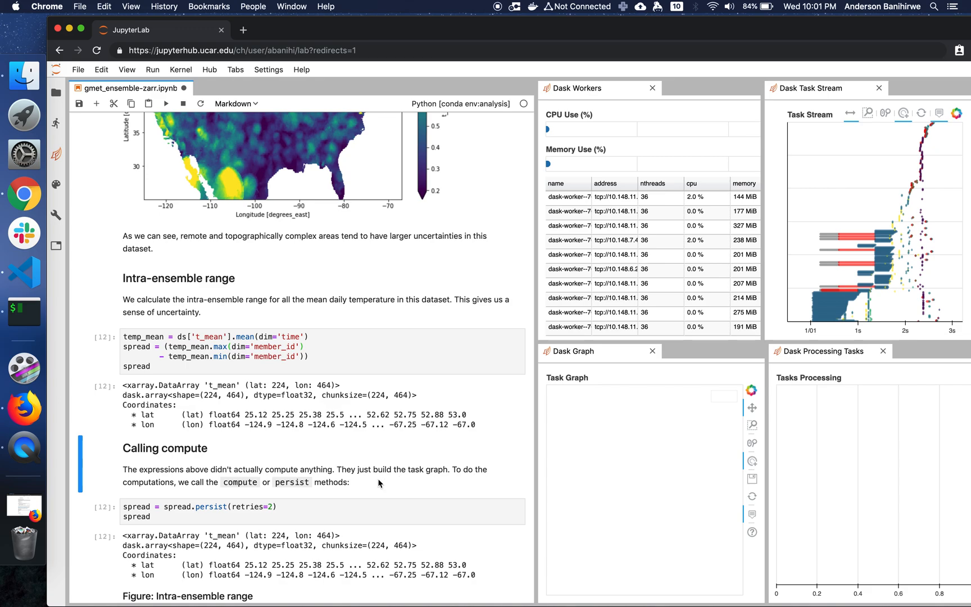
{"action": "left_click", "coordinate": [307, 511]}
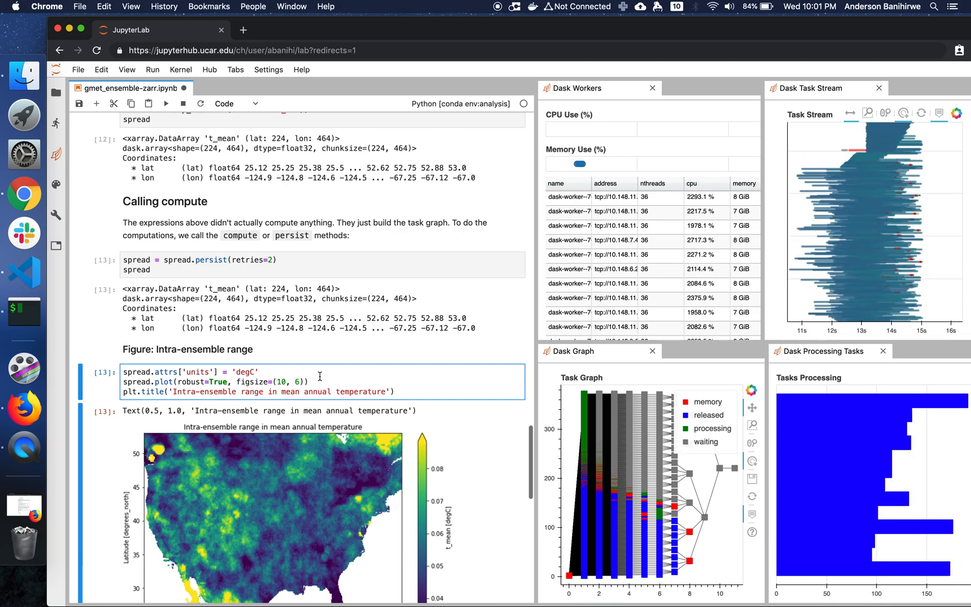
{"action": "left_click", "coordinate": [167, 104]}
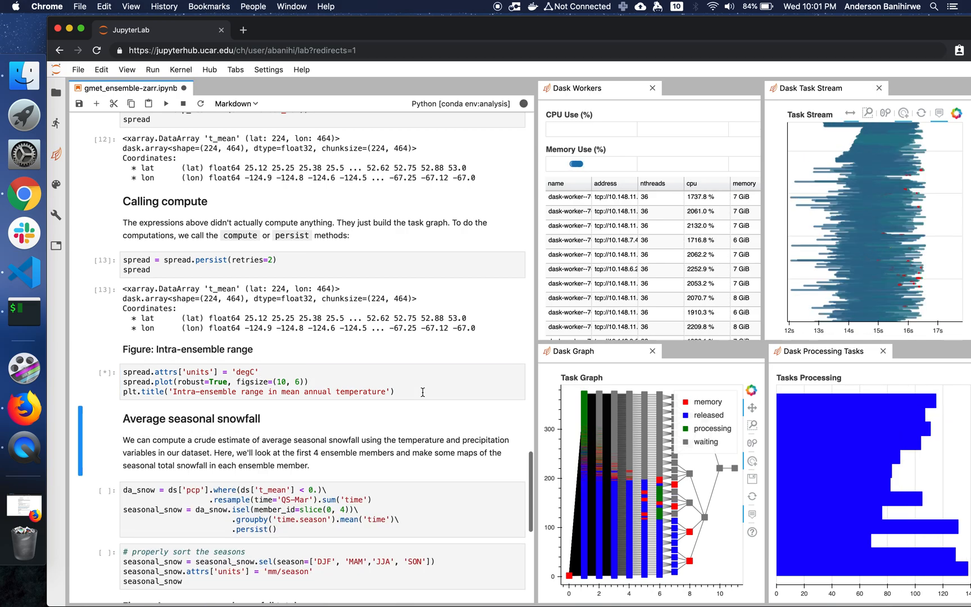
{"action": "scroll", "scroll_direction": "down", "scroll_amount": 3}
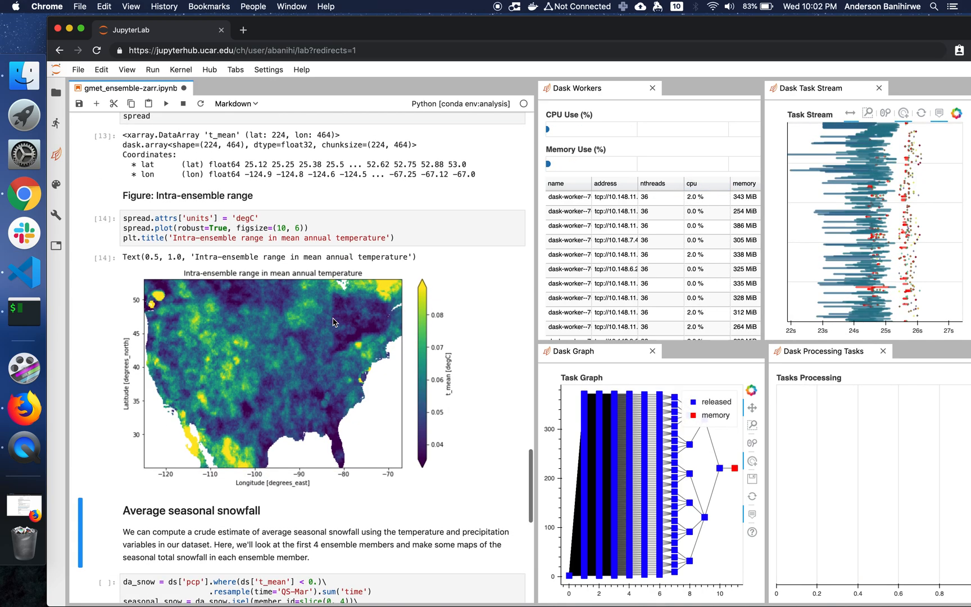
Step: Scroll down to the Average seasonal snowfall section and its da_snow resample cells
{"action": "scroll", "scroll_direction": "down", "scroll_amount": 3}
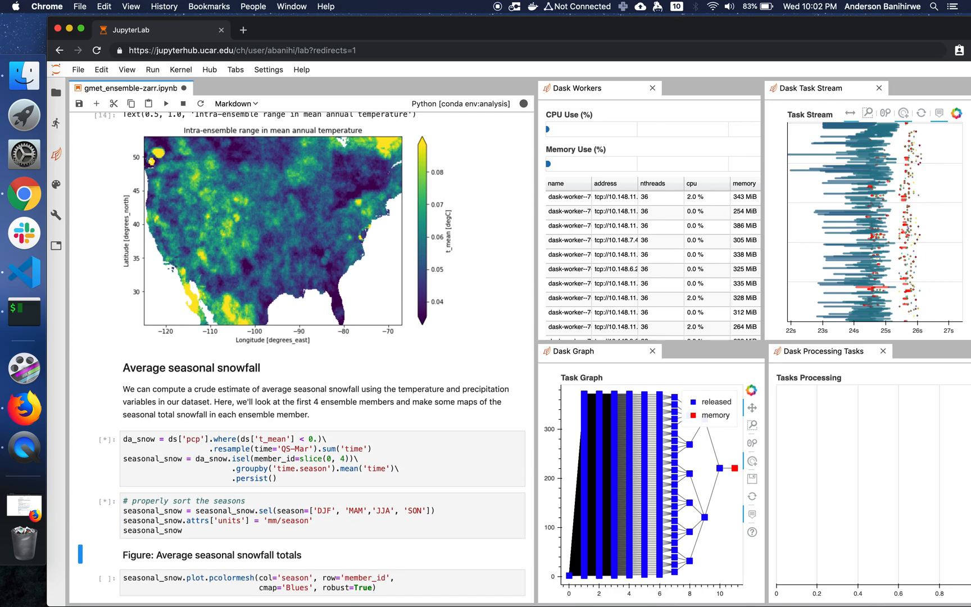
{"action": "scroll", "scroll_direction": "down", "scroll_amount": 3}
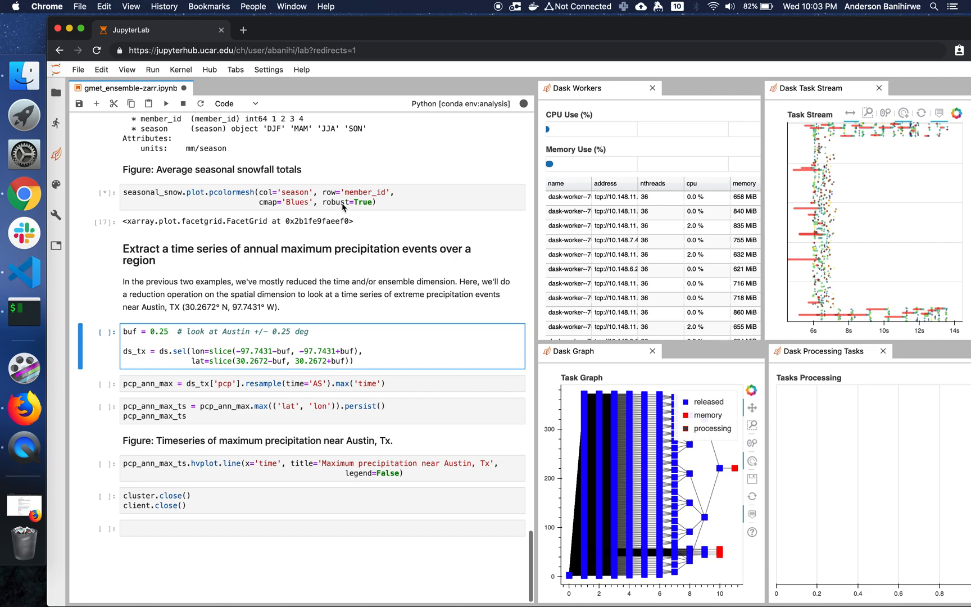
{"action": "mouse_move", "coordinate": [369, 205]}
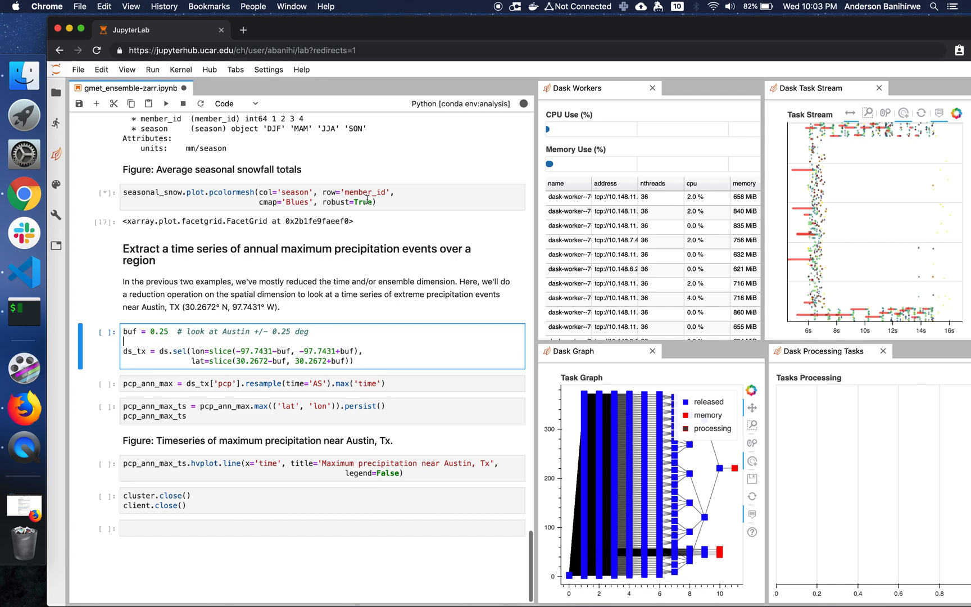
{"action": "mouse_move", "coordinate": [248, 217]}
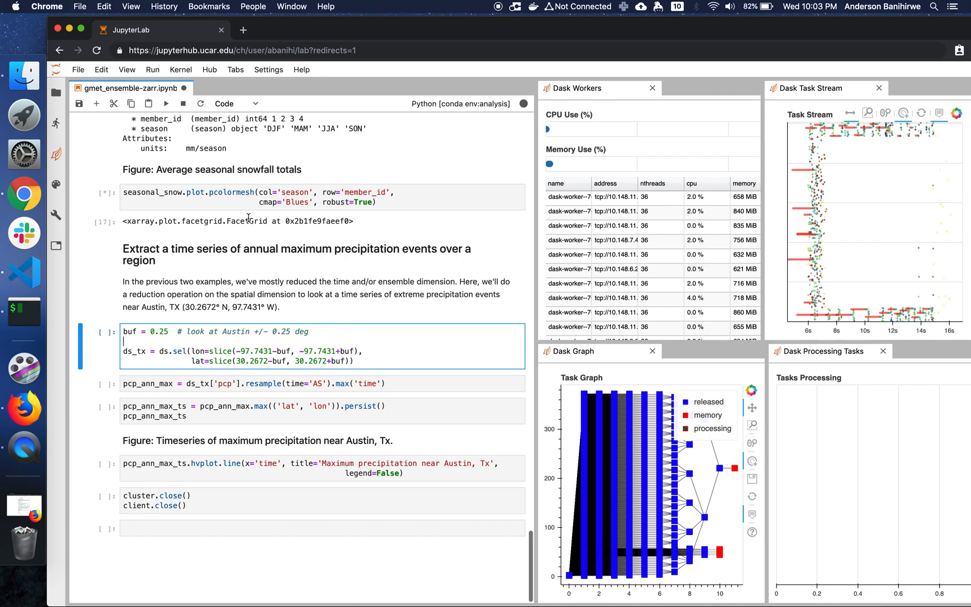
{"action": "mouse_move", "coordinate": [351, 395]}
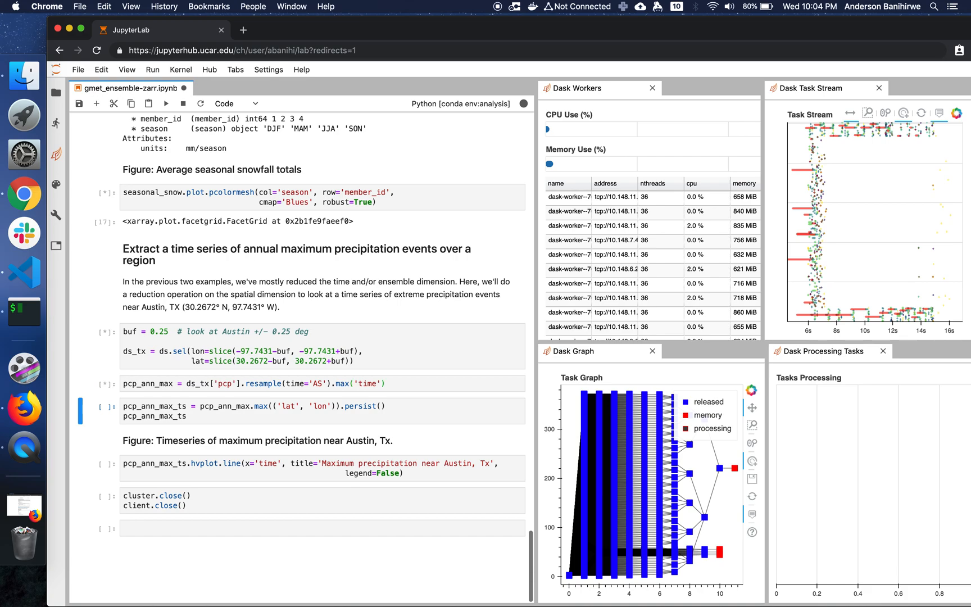
{"action": "mouse_move", "coordinate": [257, 427]}
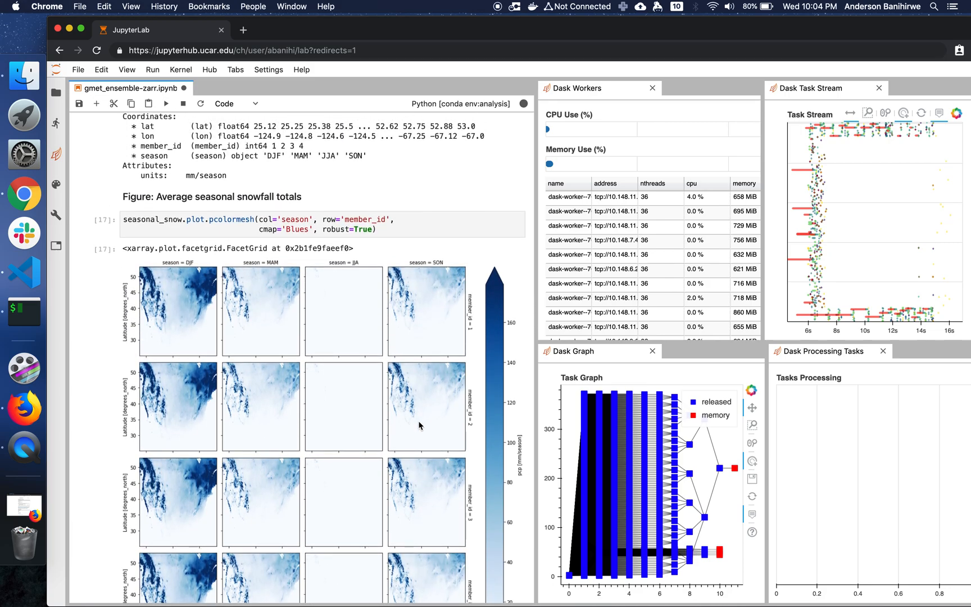
Step: Scroll through the four-member seasonal snowfall facet grid down to the Austin extraction section
{"action": "scroll", "scroll_direction": "down", "scroll_amount": 3}
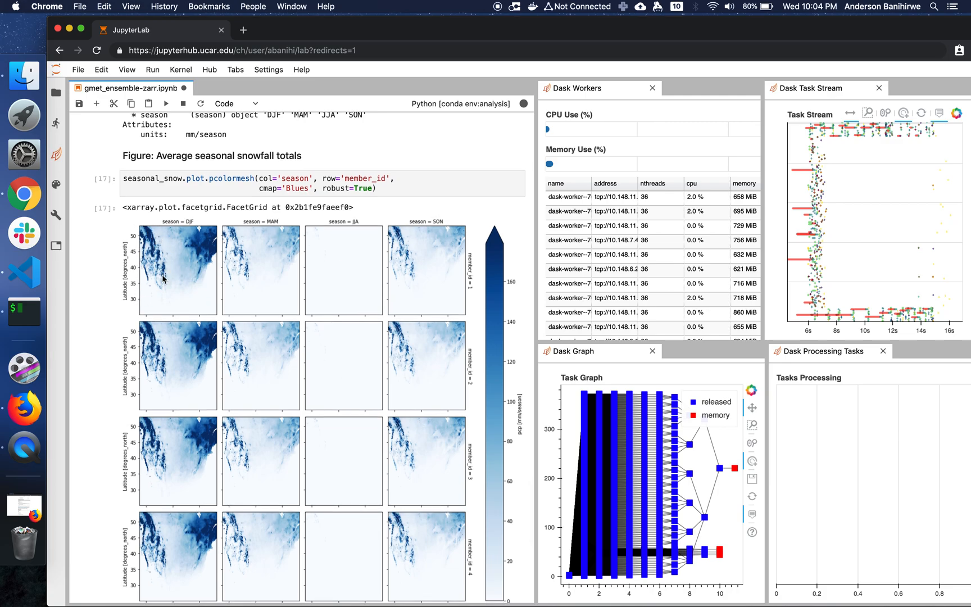
{"action": "mouse_move", "coordinate": [168, 263]}
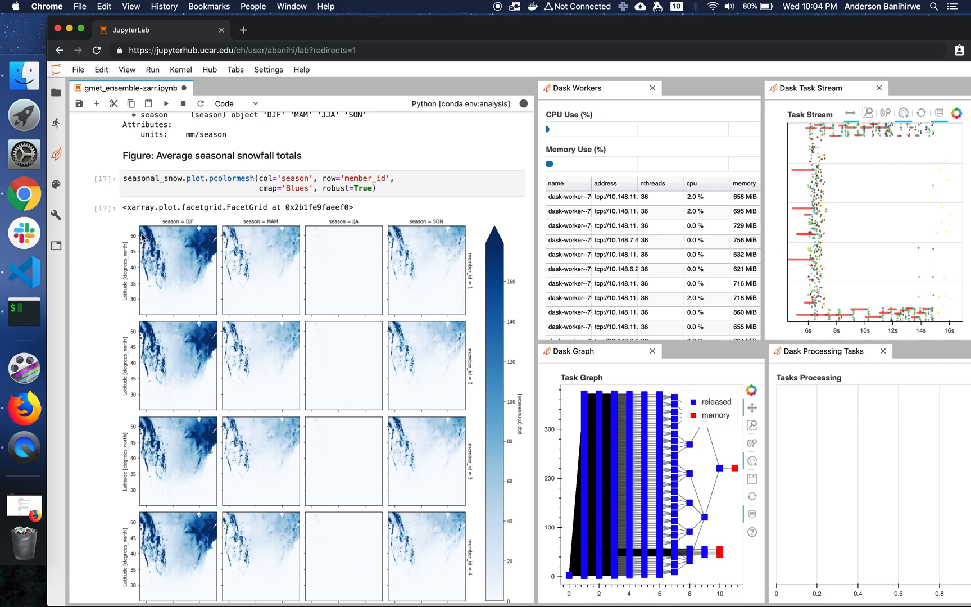
{"action": "mouse_move", "coordinate": [207, 237]}
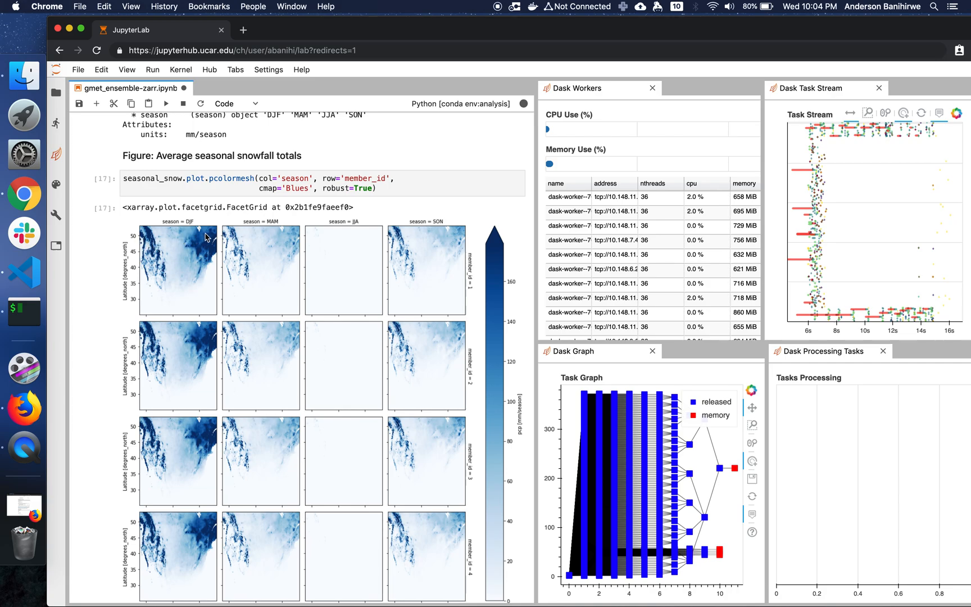
{"action": "mouse_move", "coordinate": [231, 260]}
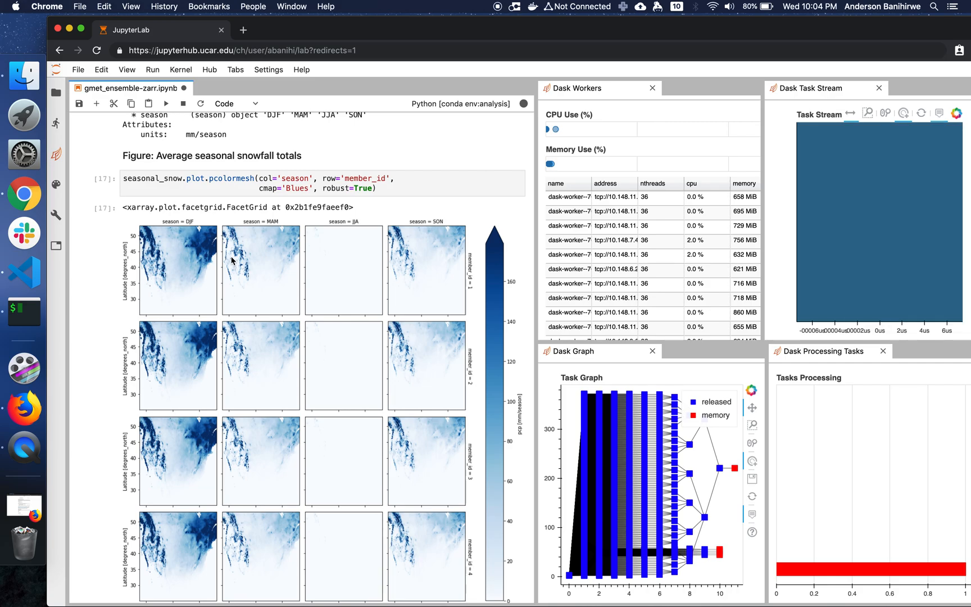
{"action": "scroll", "scroll_direction": "down", "scroll_amount": 3}
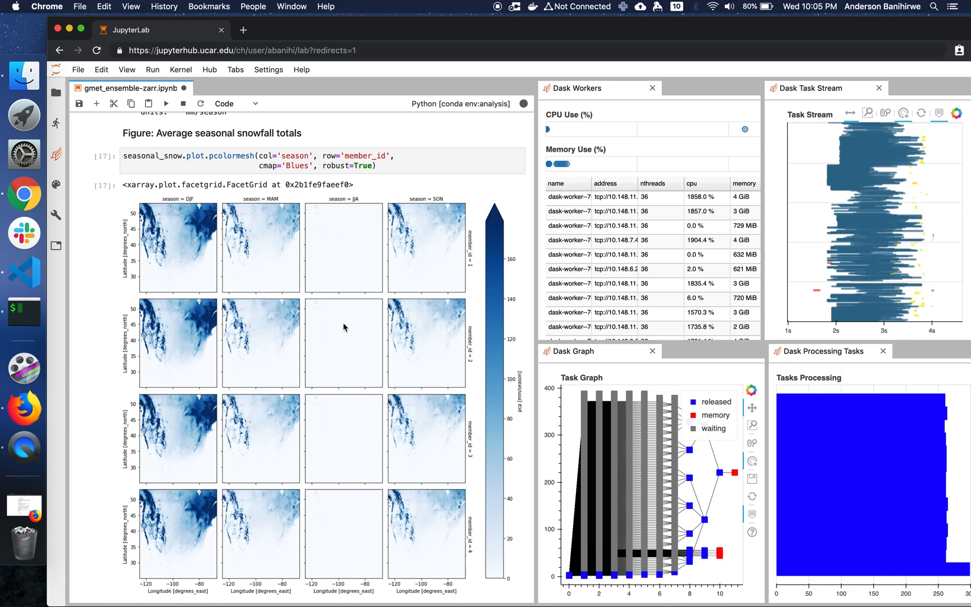
{"action": "scroll", "scroll_direction": "down", "scroll_amount": 3}
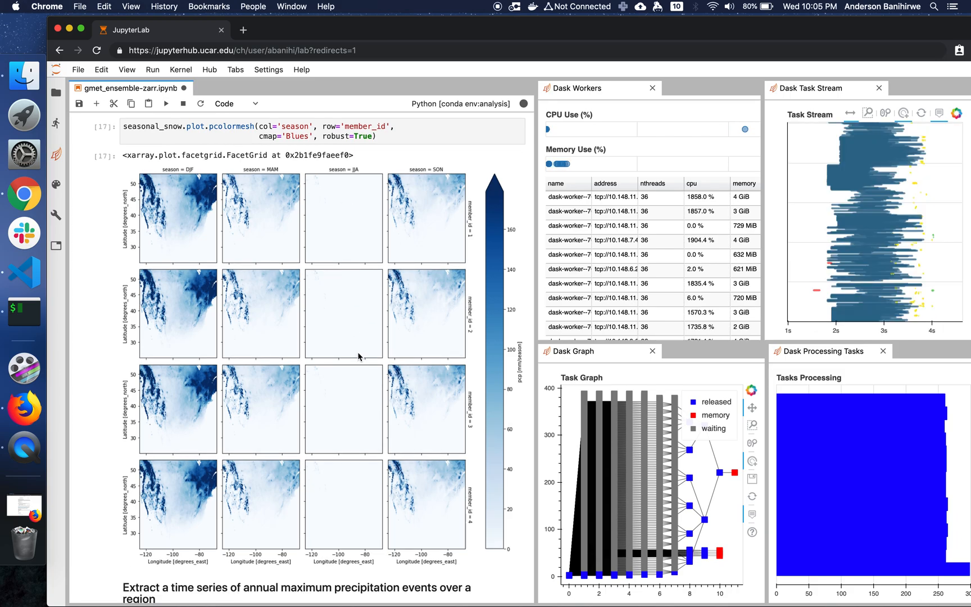
{"action": "scroll", "scroll_direction": "down", "scroll_amount": 3}
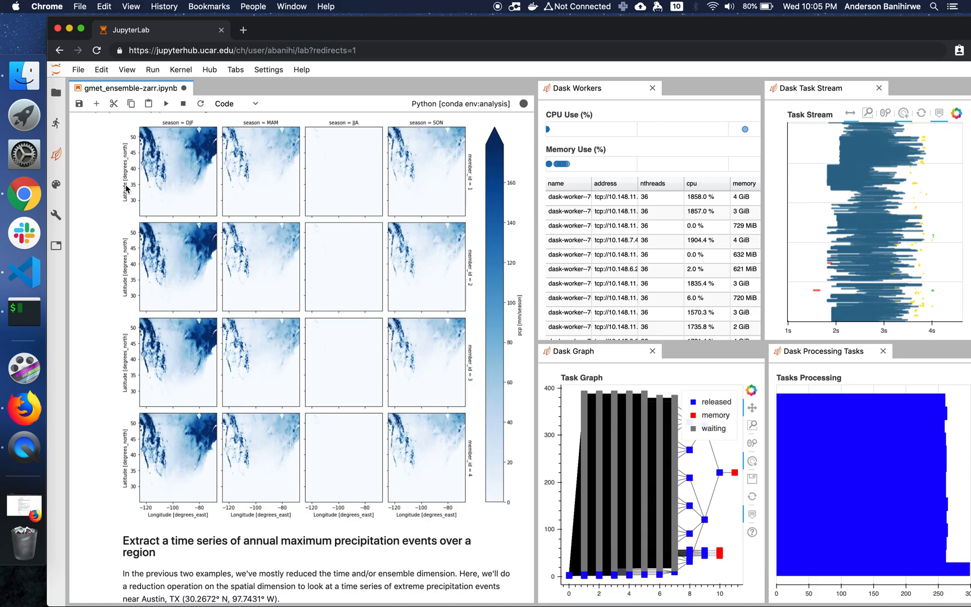
{"action": "mouse_move", "coordinate": [169, 289]}
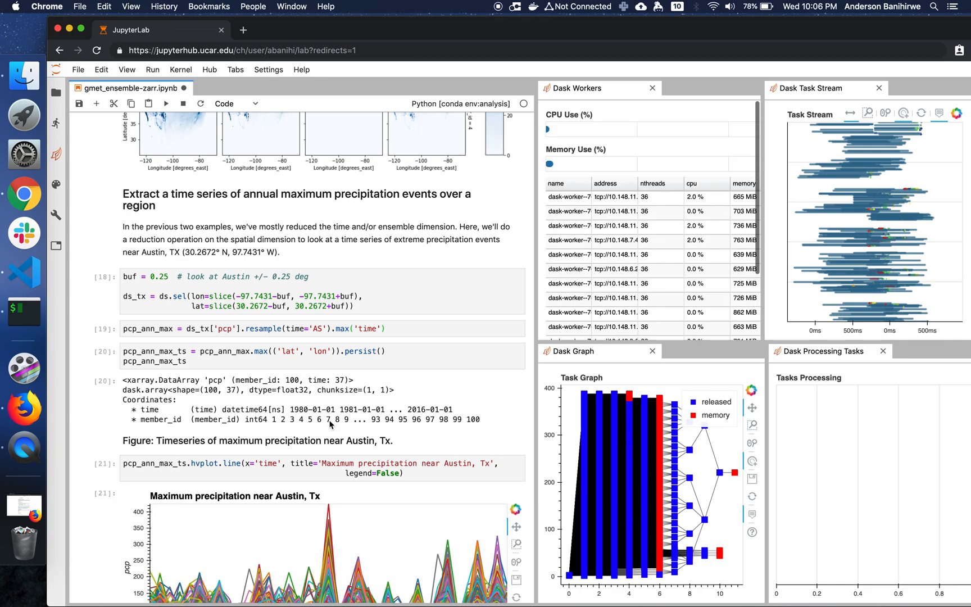
Step: Scroll to the Austin max precipitation chart and the cluster.close() cell below it
{"action": "scroll", "scroll_direction": "down", "scroll_amount": 3}
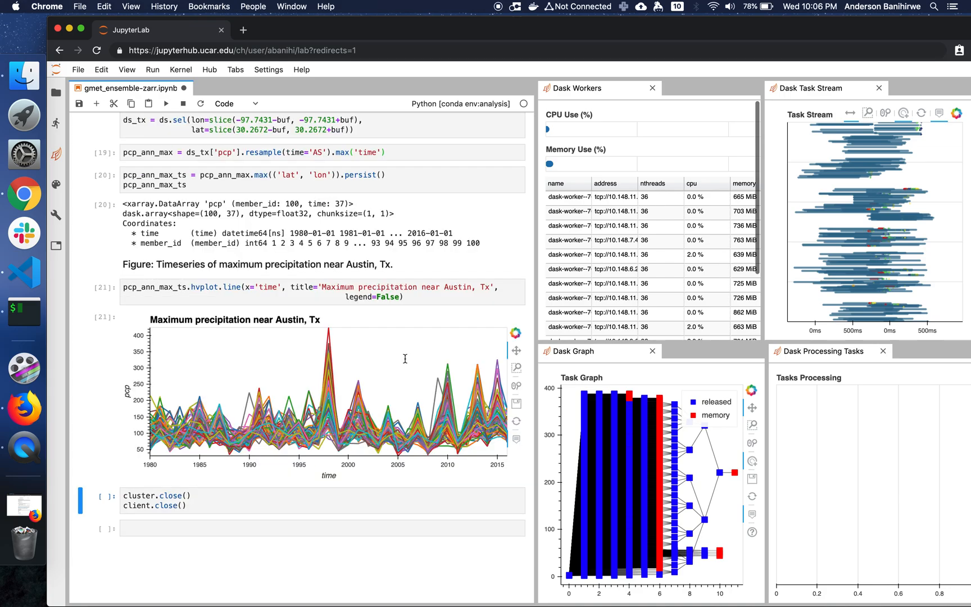
{"action": "mouse_move", "coordinate": [299, 338]}
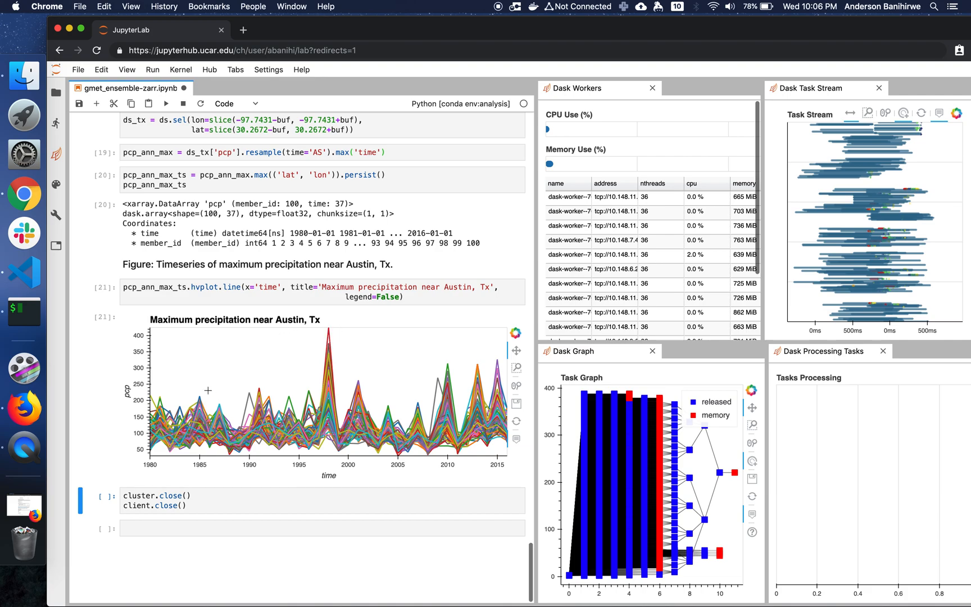
{"action": "mouse_move", "coordinate": [196, 420]}
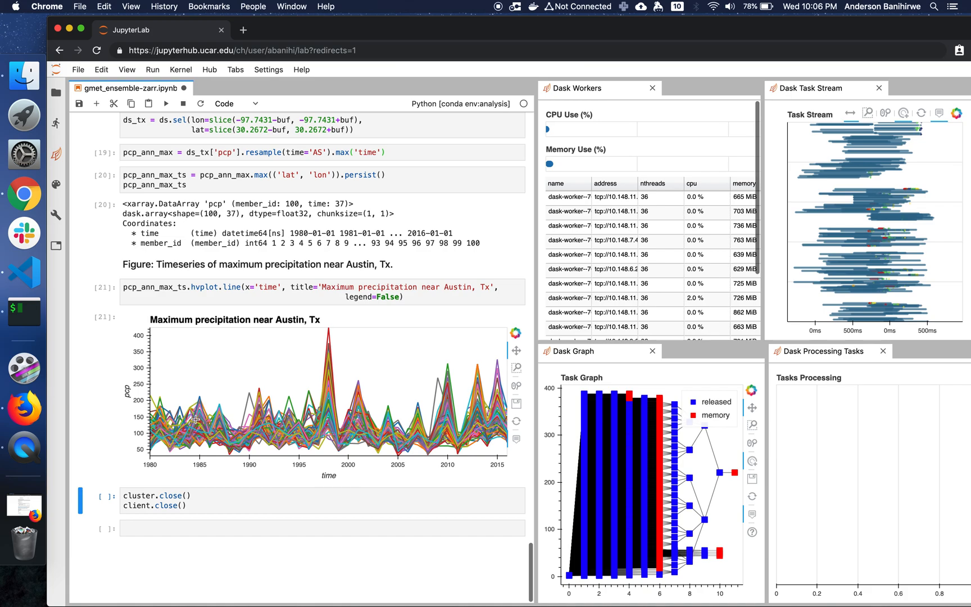
{"action": "mouse_move", "coordinate": [327, 372]}
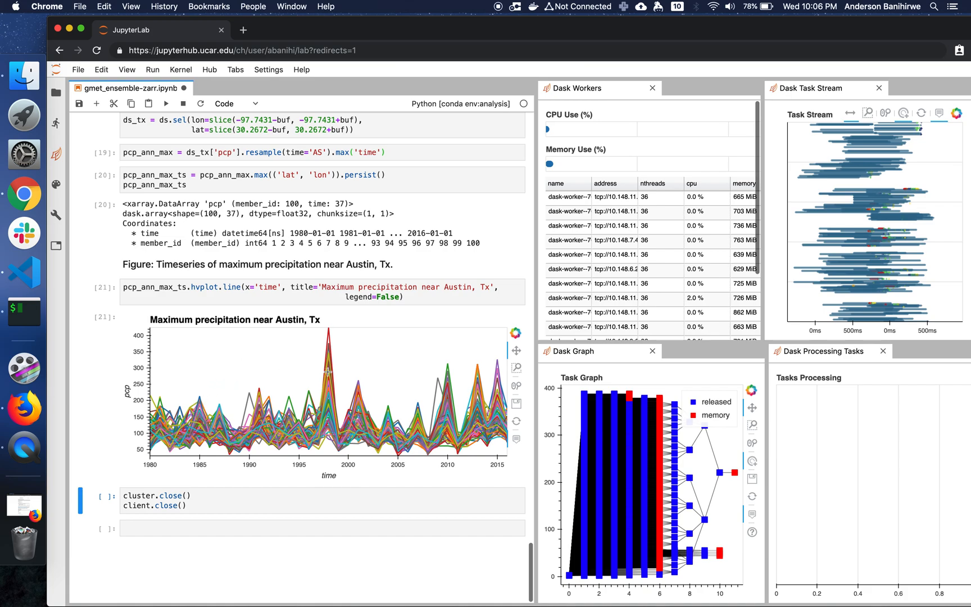
{"action": "mouse_move", "coordinate": [456, 398]}
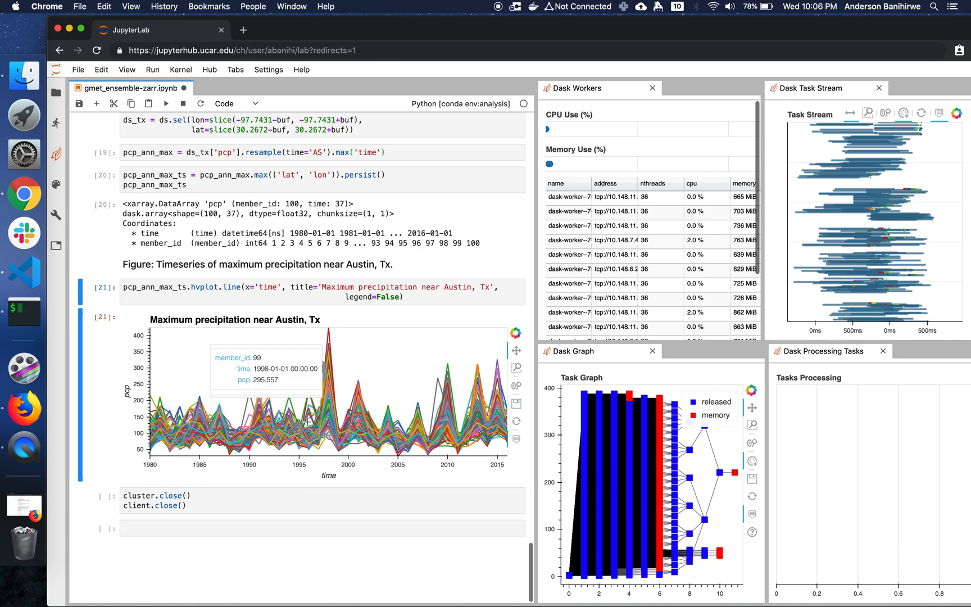
{"action": "mouse_move", "coordinate": [225, 444]}
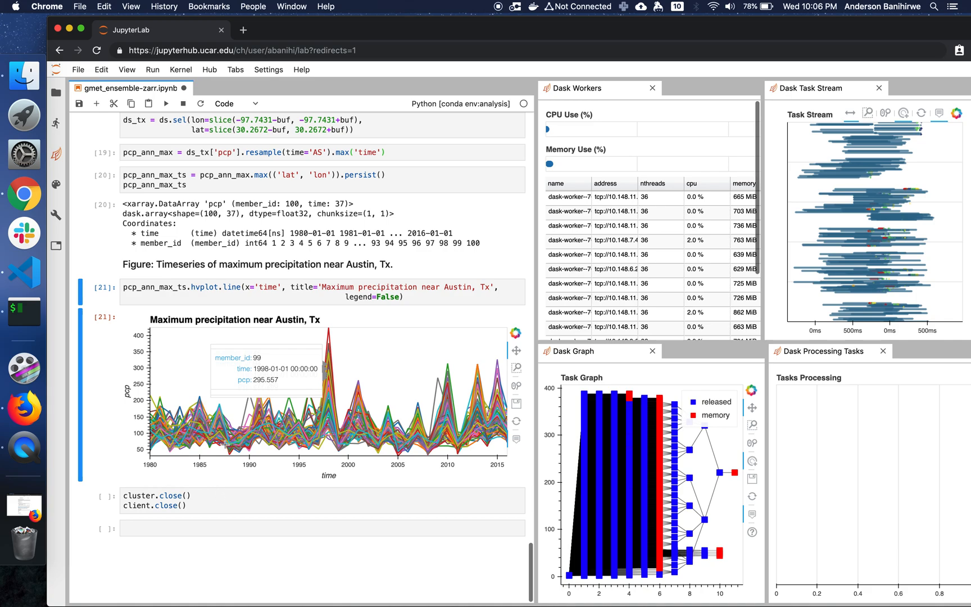
{"action": "mouse_move", "coordinate": [315, 304]}
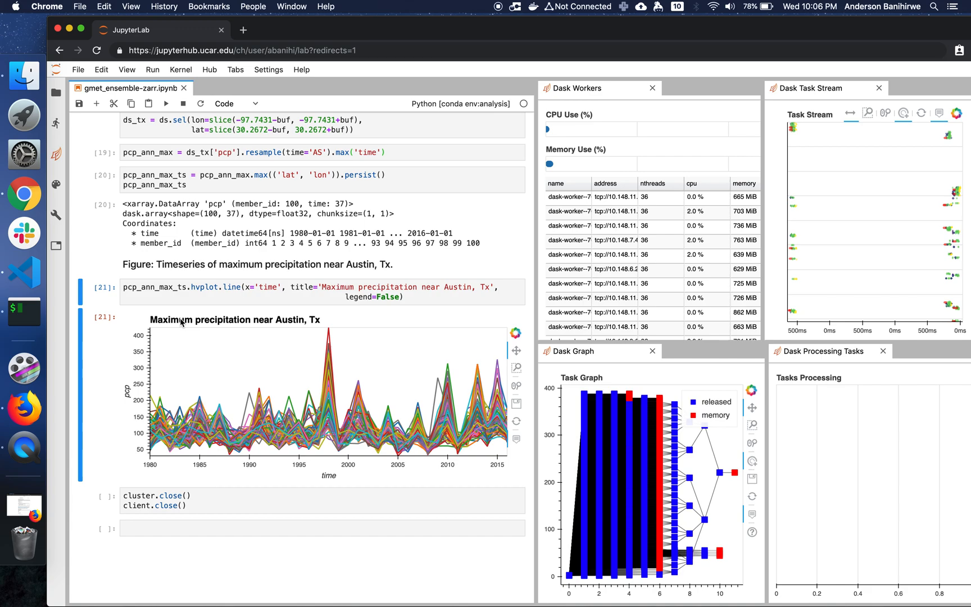
{"action": "scroll", "scroll_direction": "down", "scroll_amount": 3}
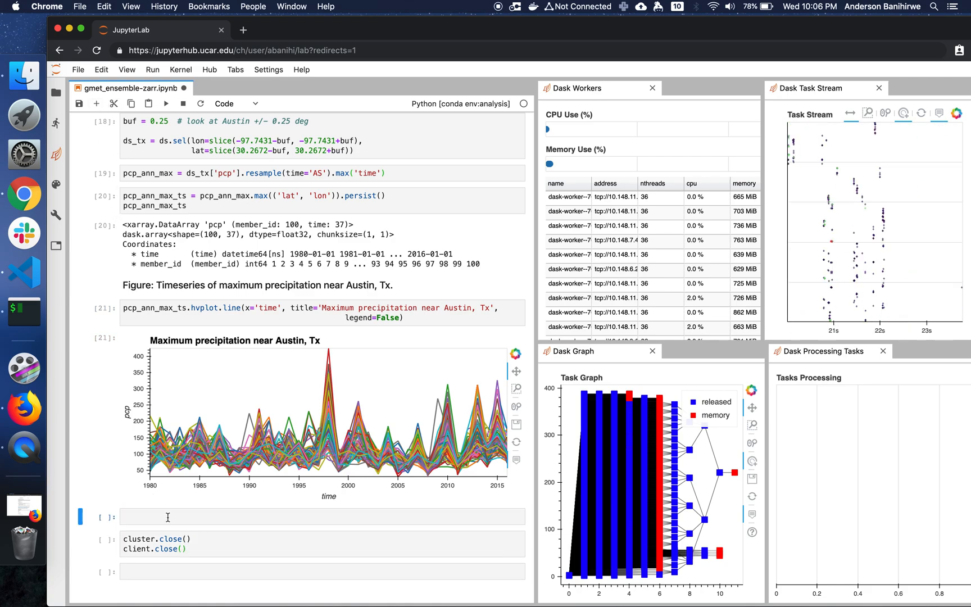
Step: Display the Dask client summary (14 workers, 504 cores, 1.53 TB) by running 'client' in the new cell
{"action": "type", "text": "client"}
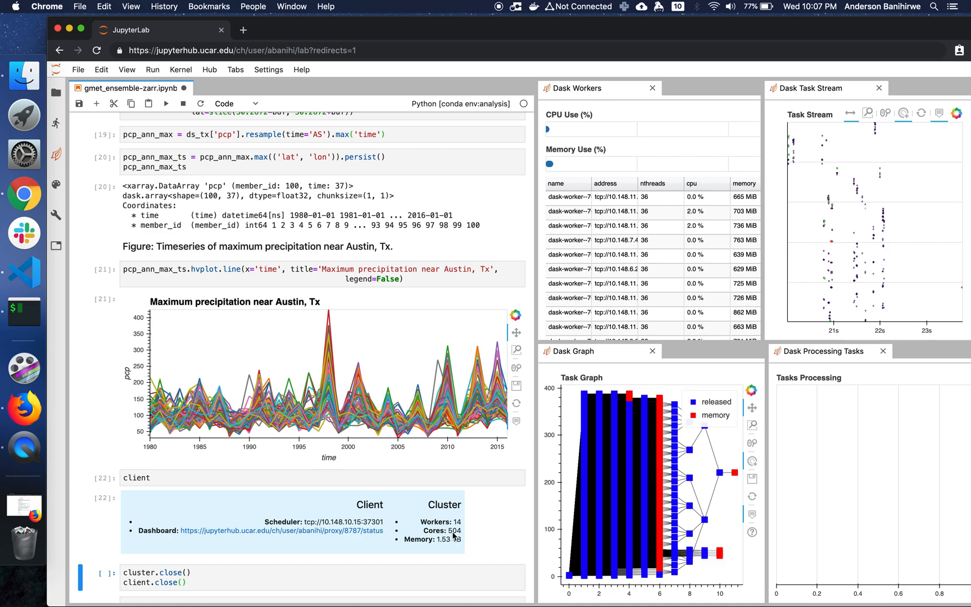
Step: Run the cluster.close()/client.close() cell to shut down the Dask cluster
{"action": "left_click", "coordinate": [185, 530]}
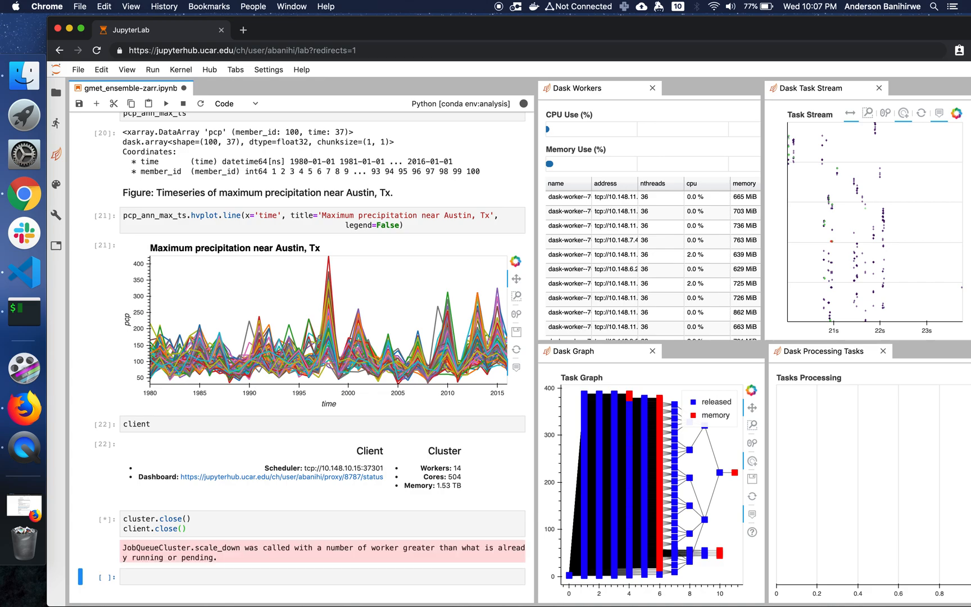
{"action": "scroll", "scroll_direction": "down", "scroll_amount": 3}
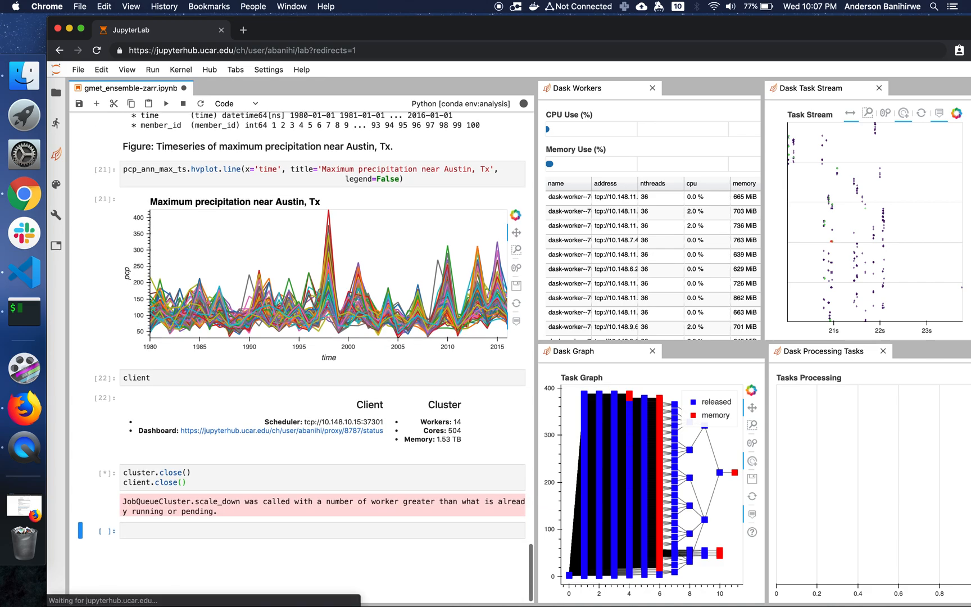